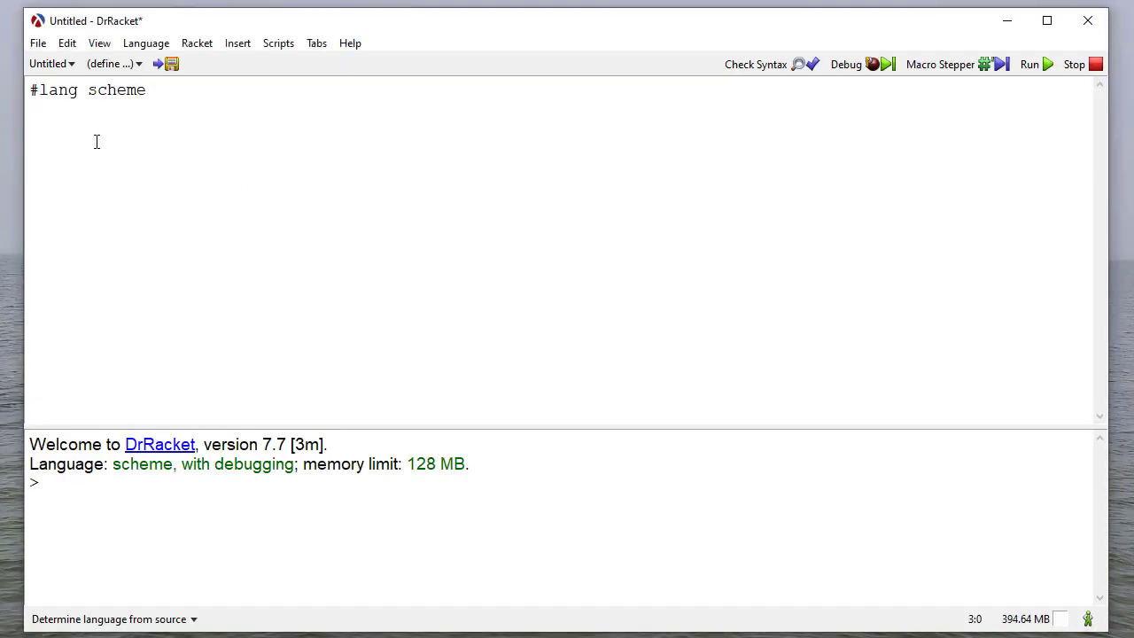
- Define increment as (lambda (x) (+ x 1)) and begin a "Higher-order heading string below it
key(Ctrl+v)
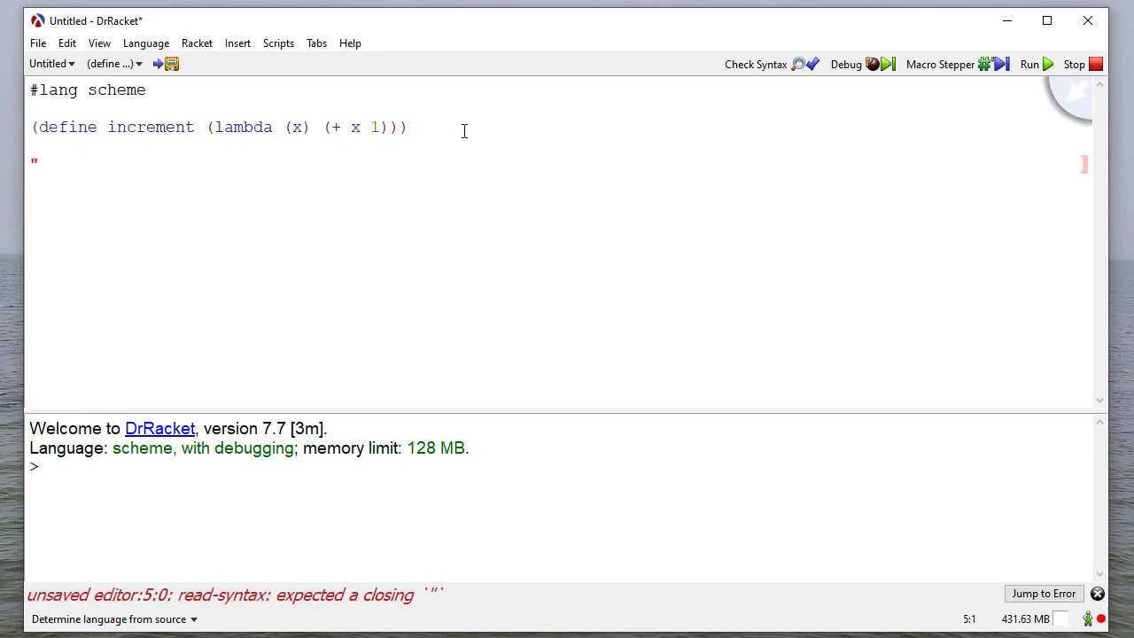
text(Higher-order)
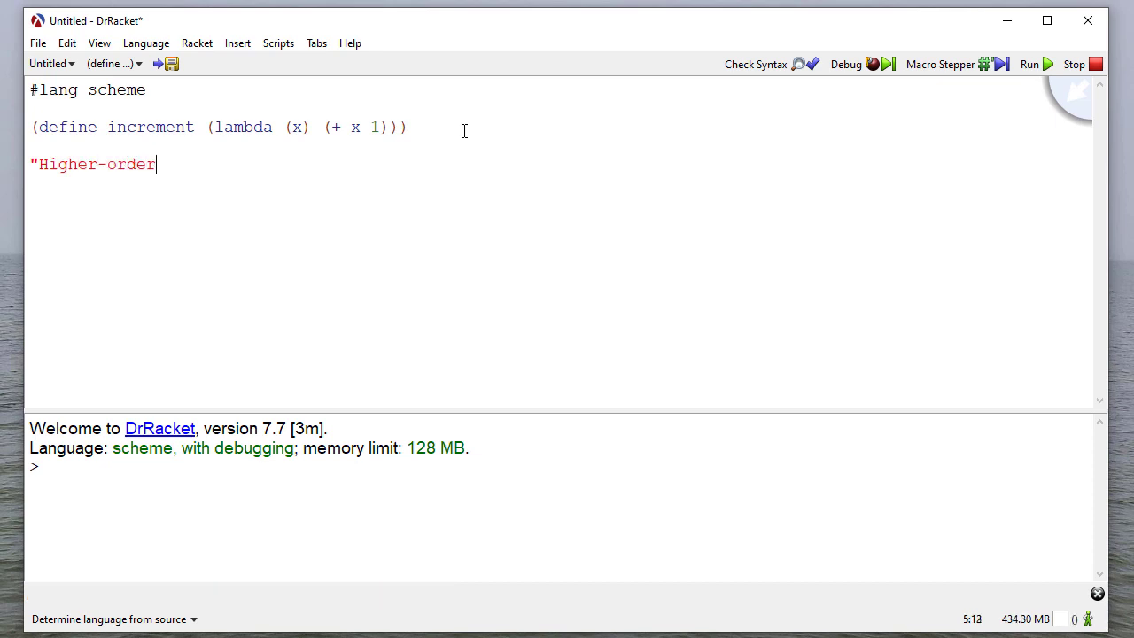
- Close the "Higher-order FUnctions" heading and define hof-example1 as (lambda (func param) (func param))
text(FUnctions")
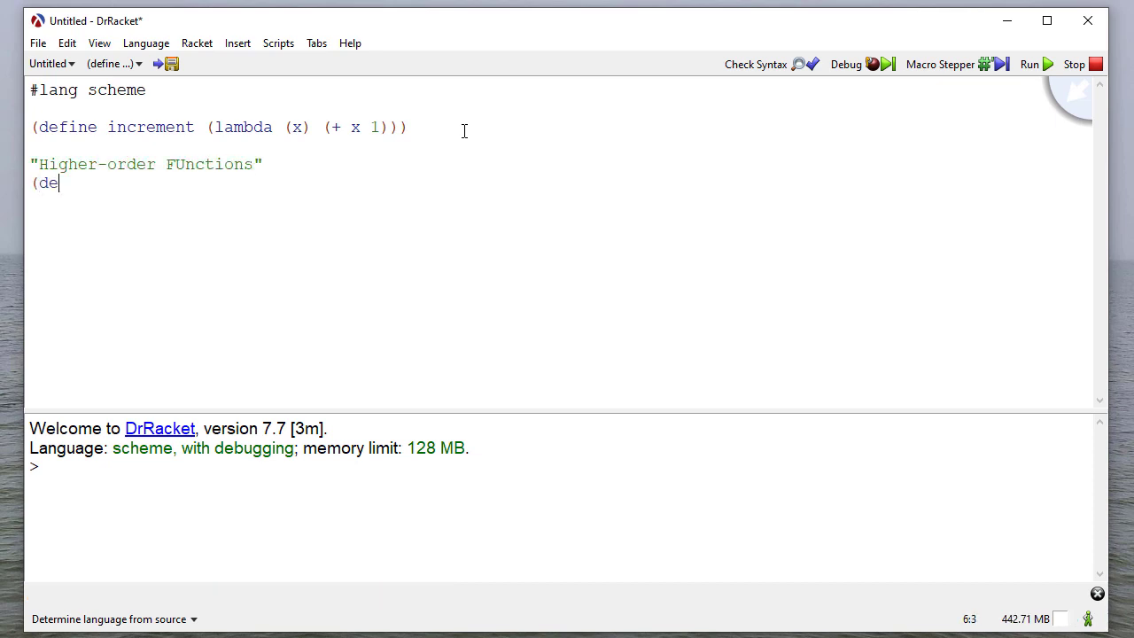
text(fine ho)
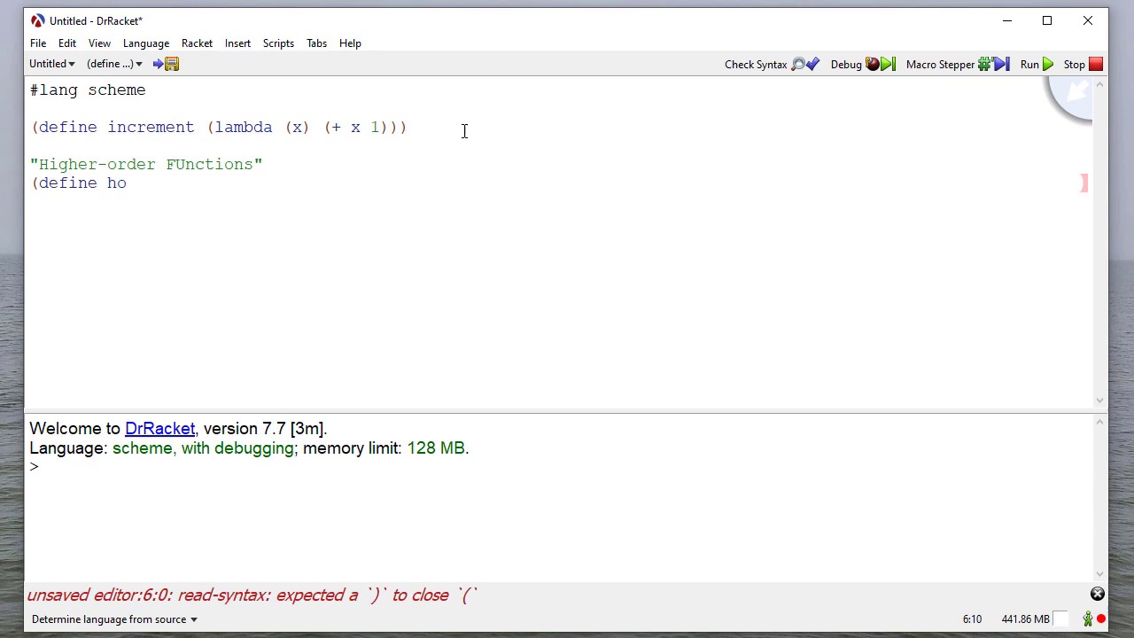
text(f-example1)
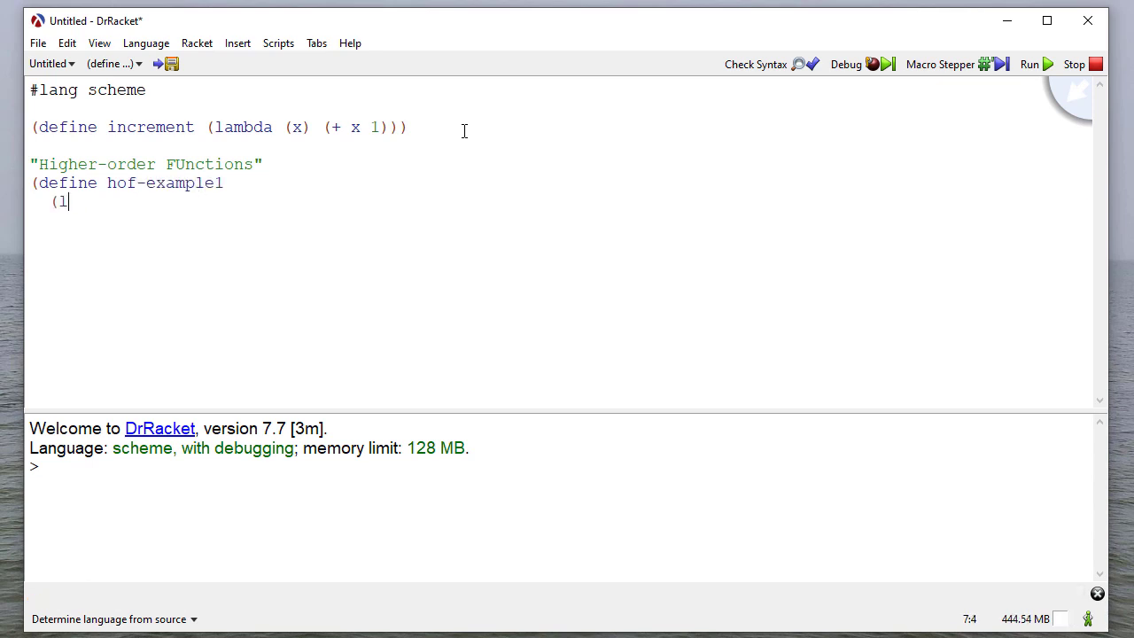
text(ambda ()
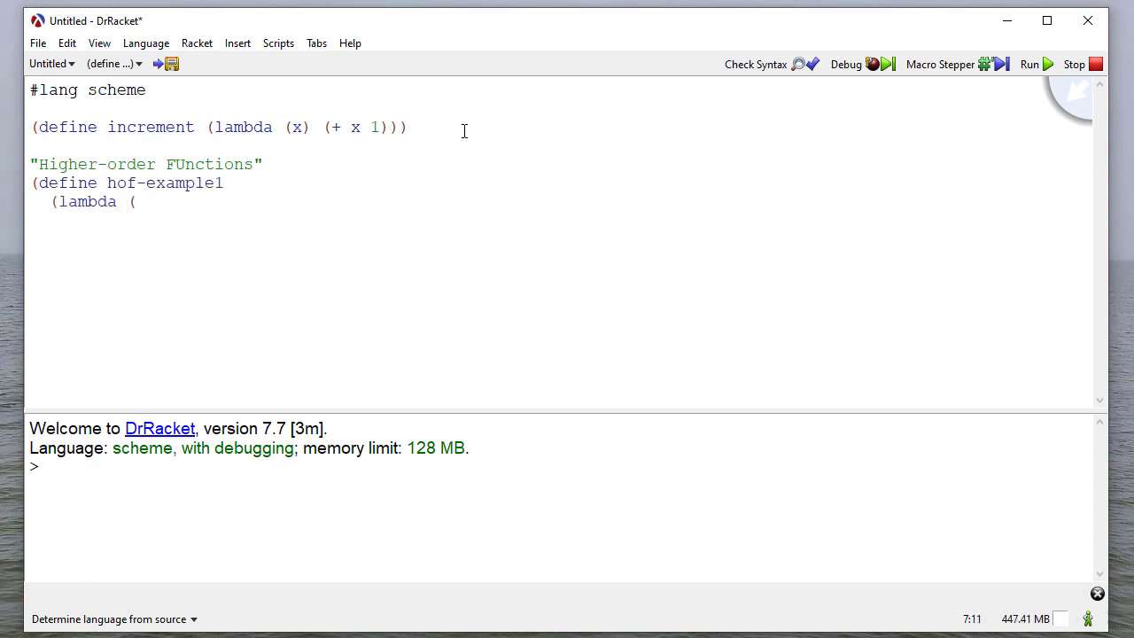
text(func param))
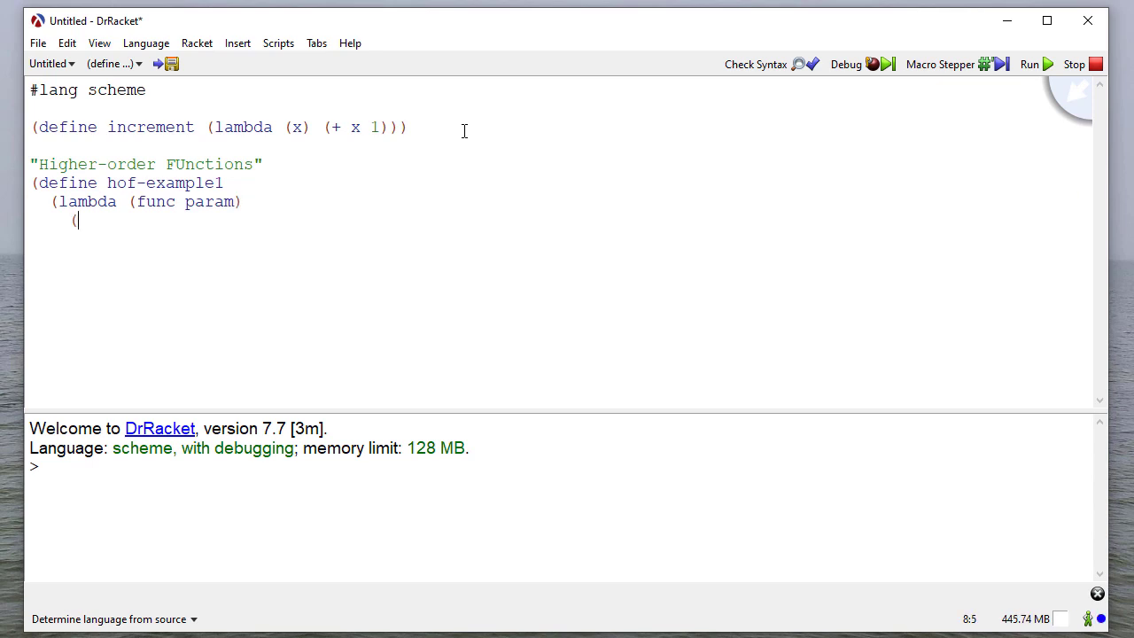
text(func param))))
text((h)
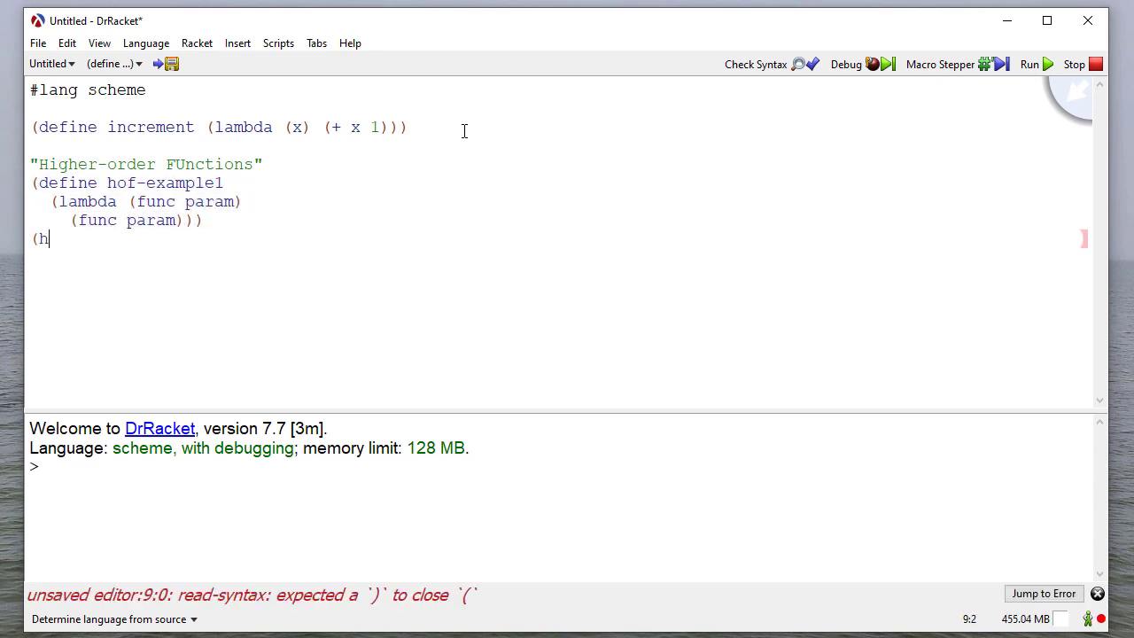
- Write hof-example1 calls: increment 7, symbol->string 'HigherOrderFunction, and even? 8
text(of-example1)
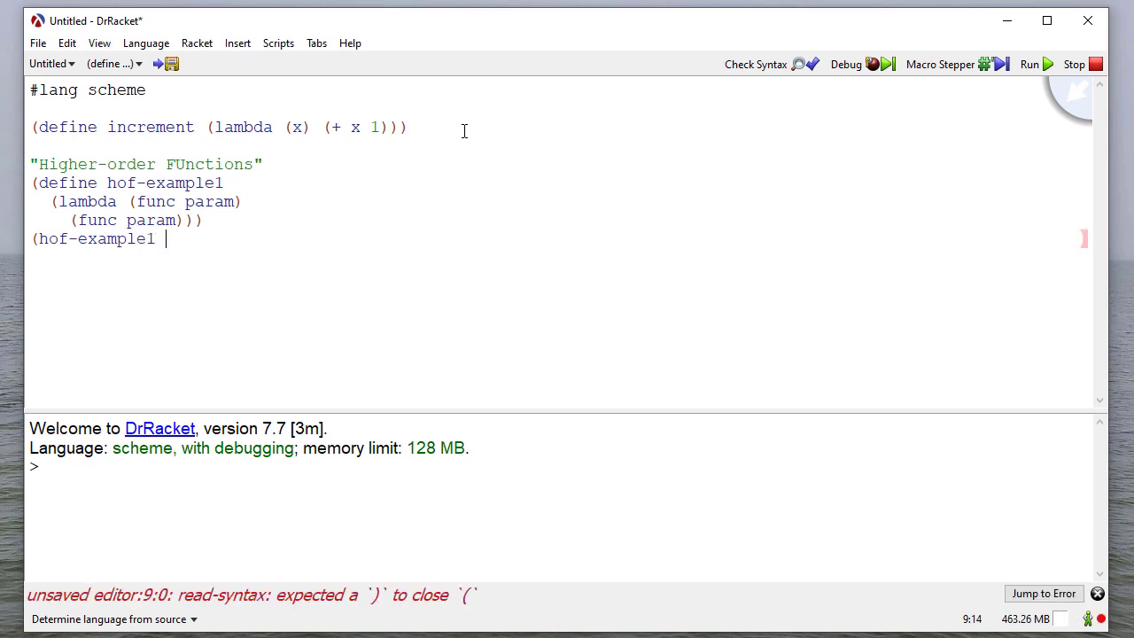
text(increment 7))
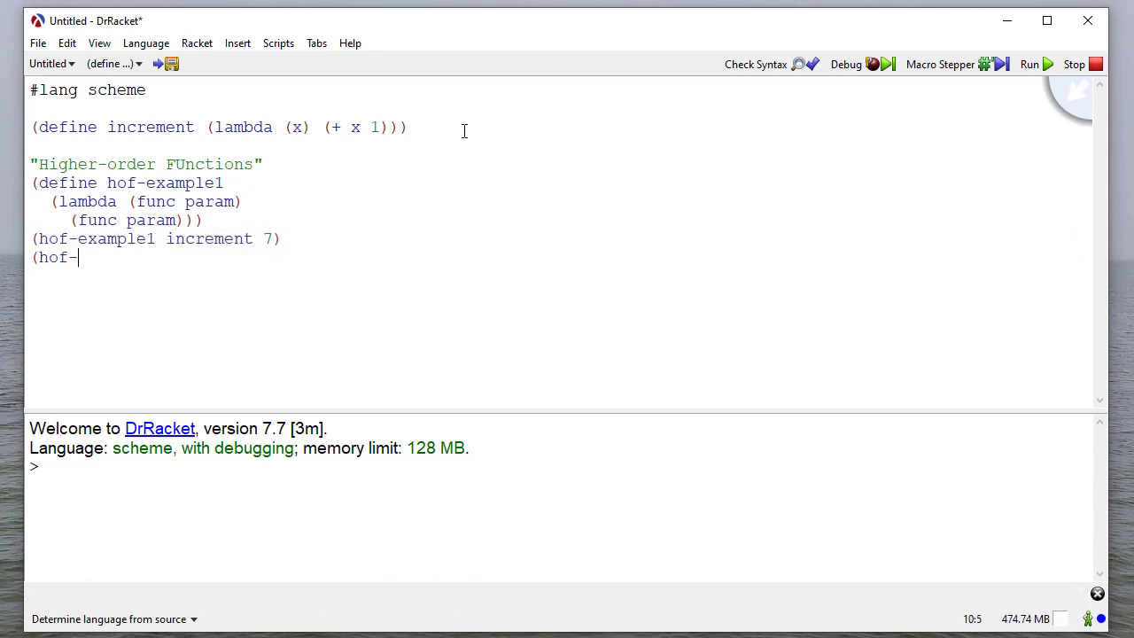
text(example1 symbol)
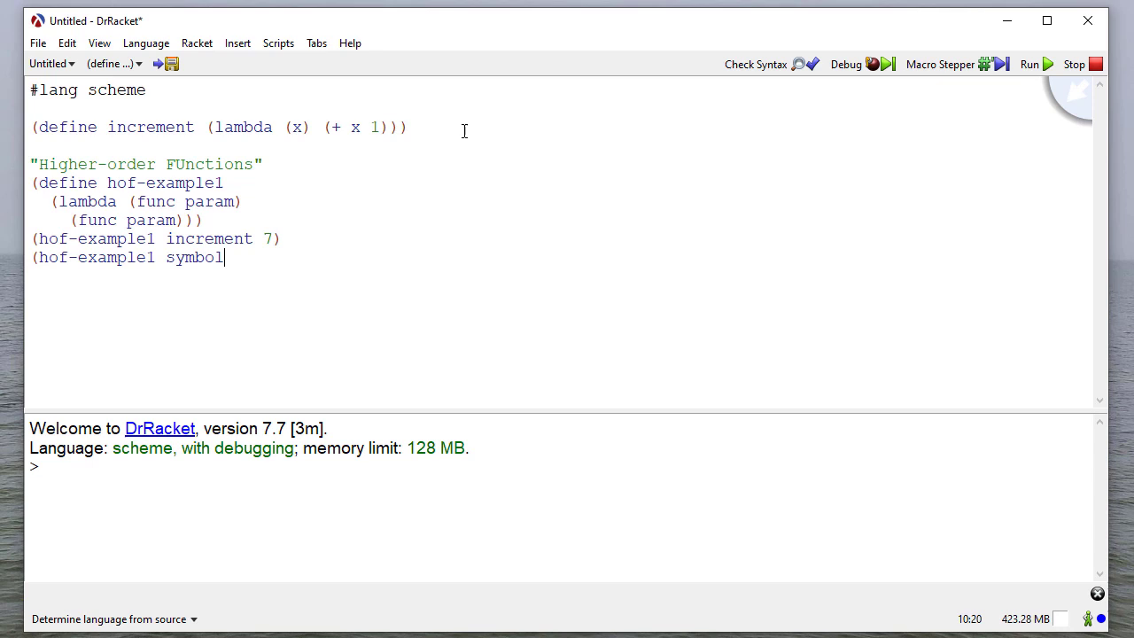
text(->string 'HigherOrderFu)
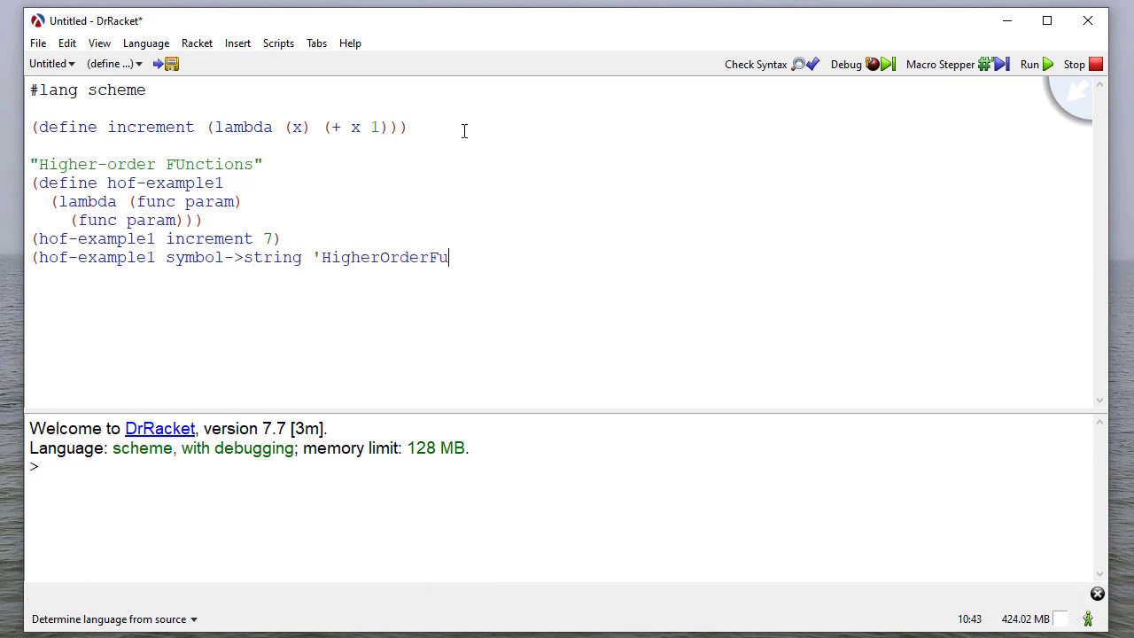
text(nction))
text((hof-example1 even? 8))
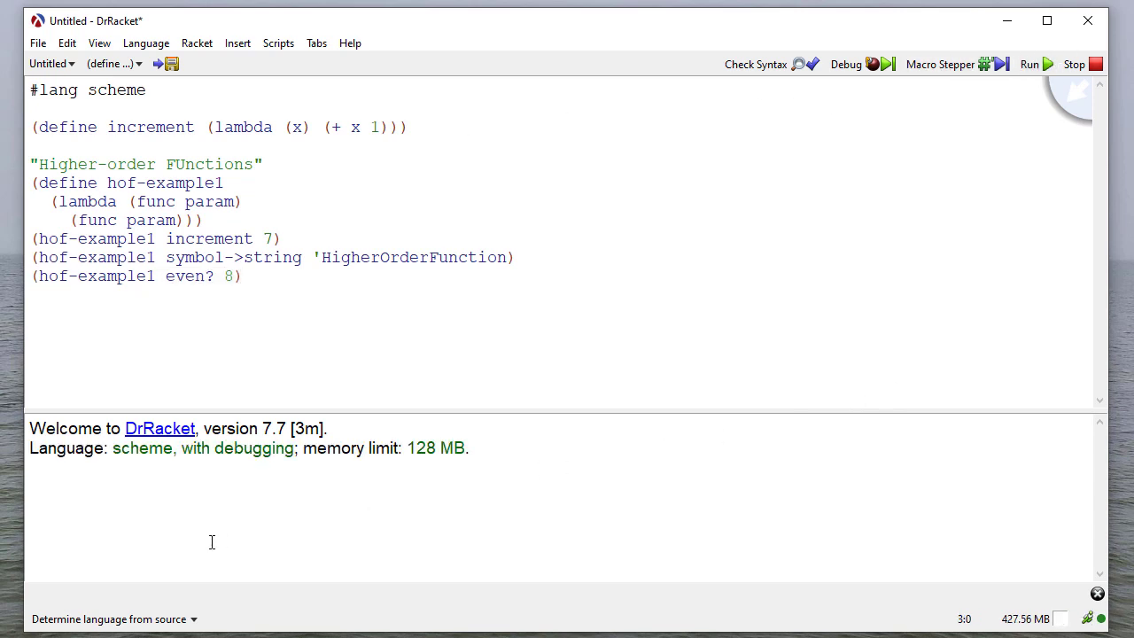
- Run the file to get the heading, 8, "HigherOrderFunction" and #t, then resume below the calls
click(1037, 64)
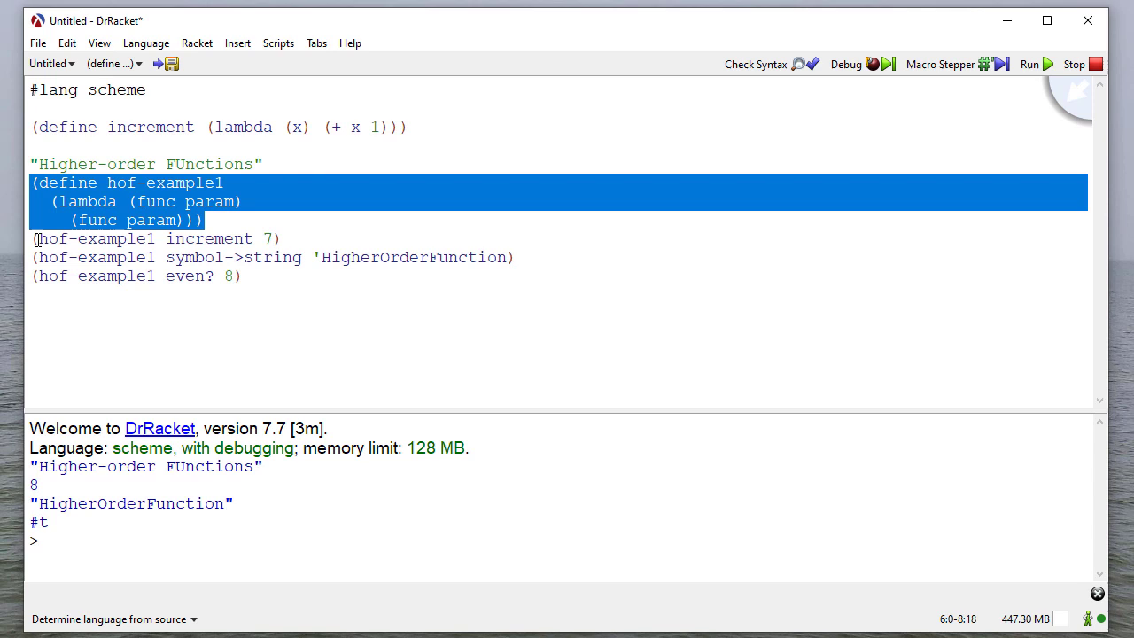
click(62, 292)
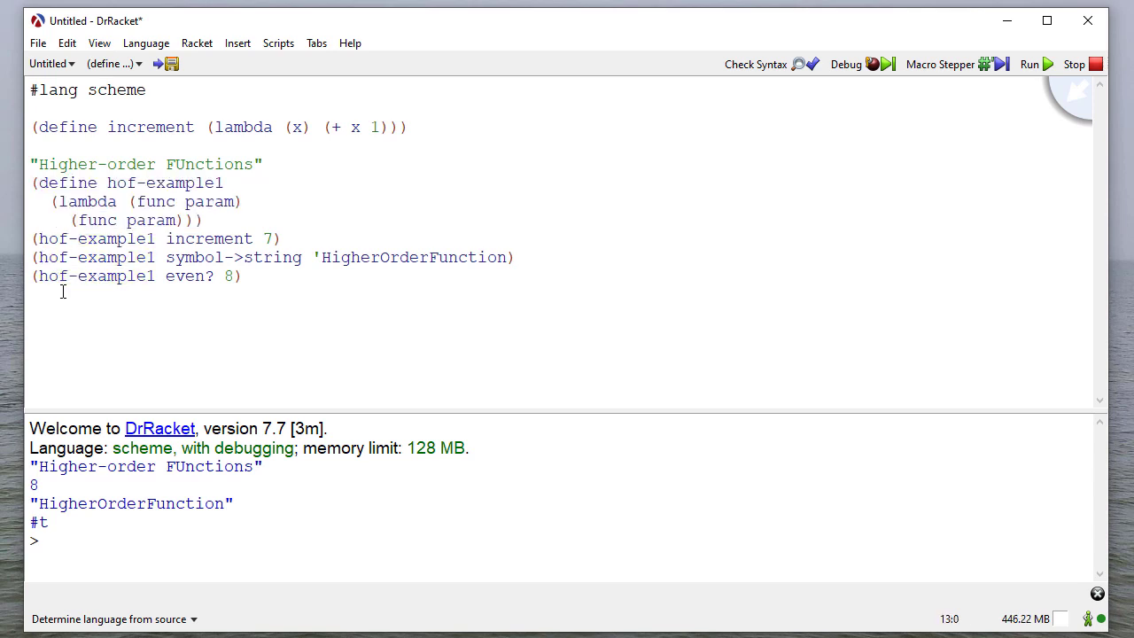
- Define hof-example2 as (lambda (func param1 param2) (func param1 param2))
text((define hof-example2)
click(558, 332)
text((lambda (func param1 param2))
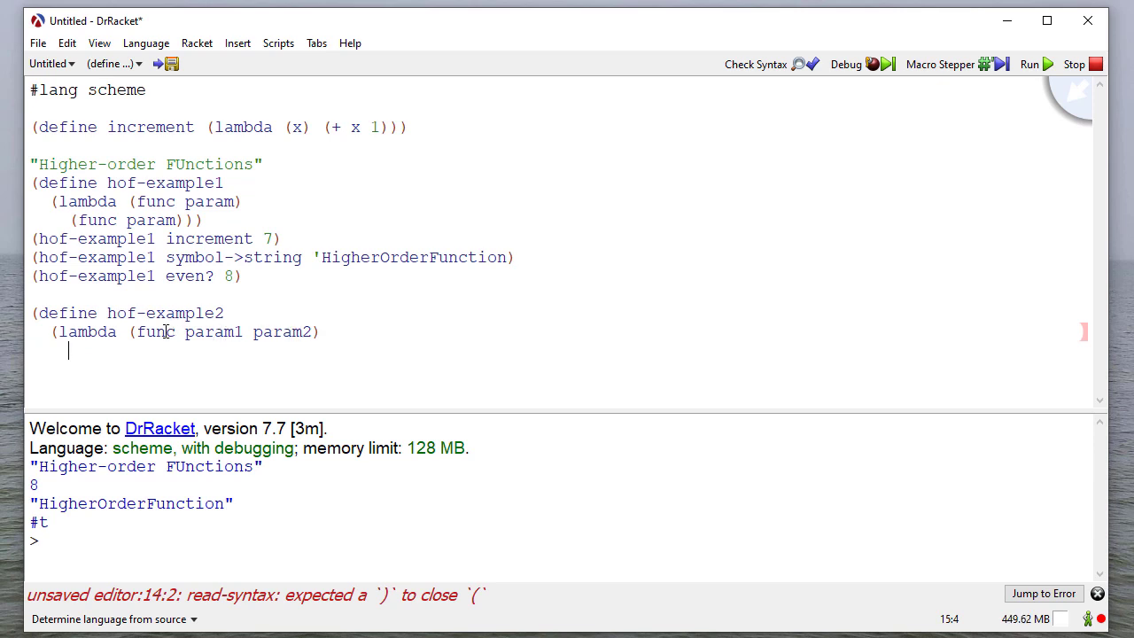
double_click(212, 332)
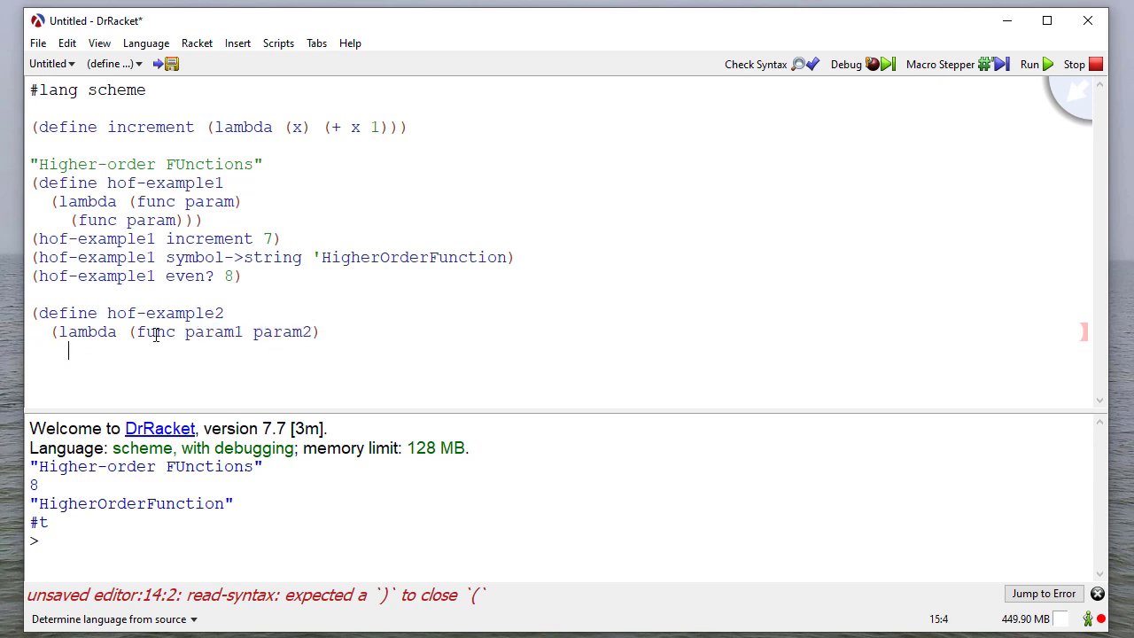
mouse_move(249, 348)
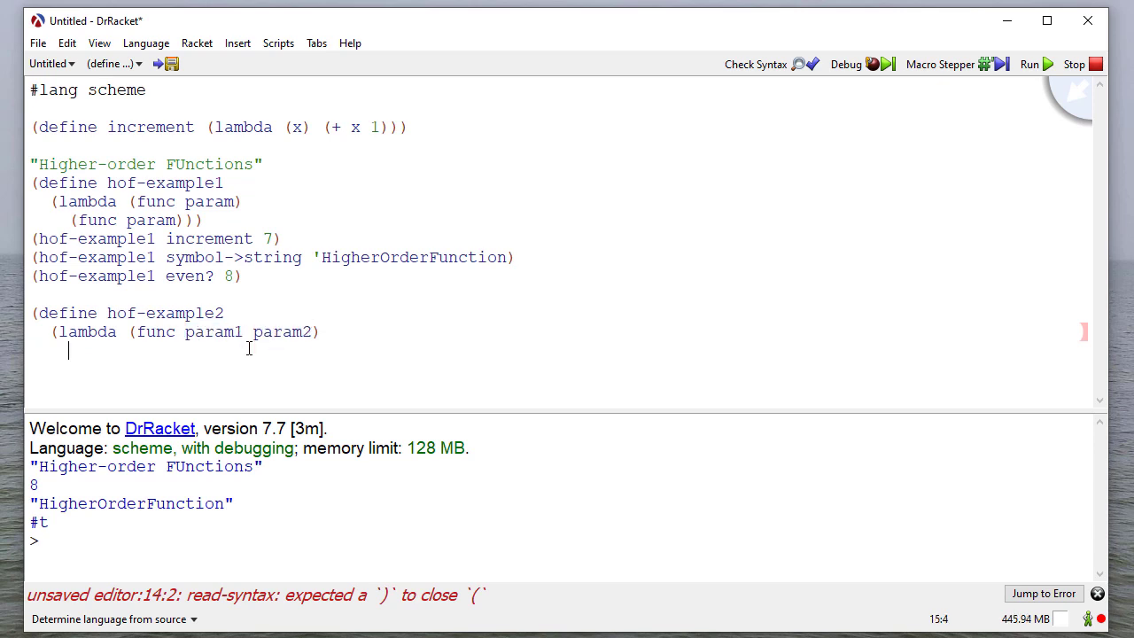
text((func param1 param2))))
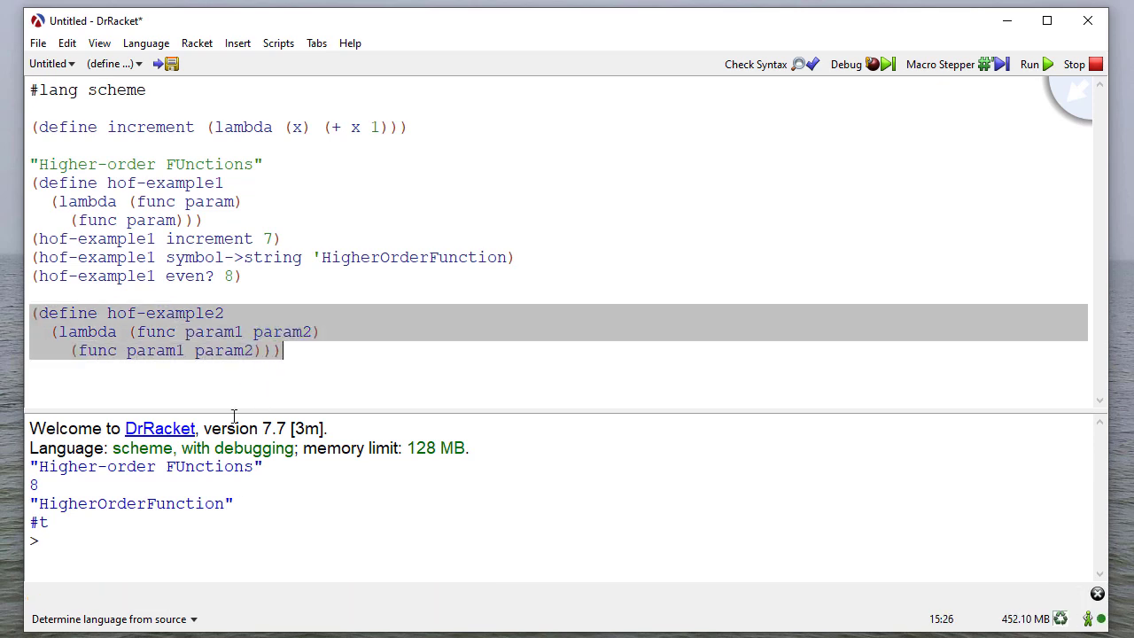
click(316, 331)
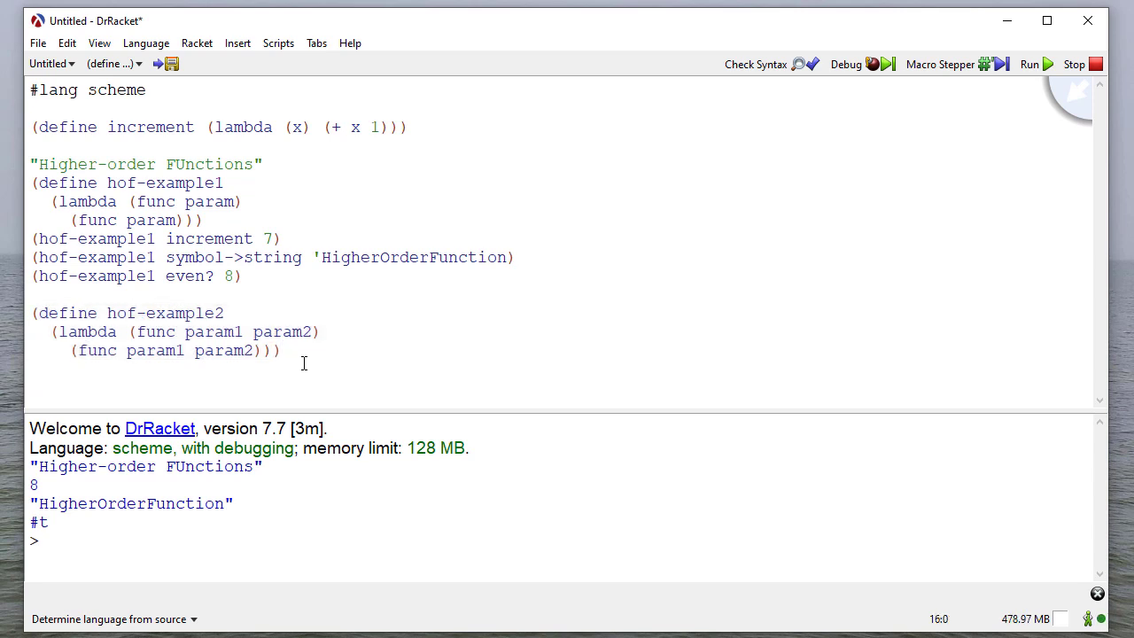
- Write hof-example2 calls with + 23 19, max 421 65000, cons 'higher 'order, and (lambda (x y) (- (* x x) y)) 5 4
text((hof-example2)
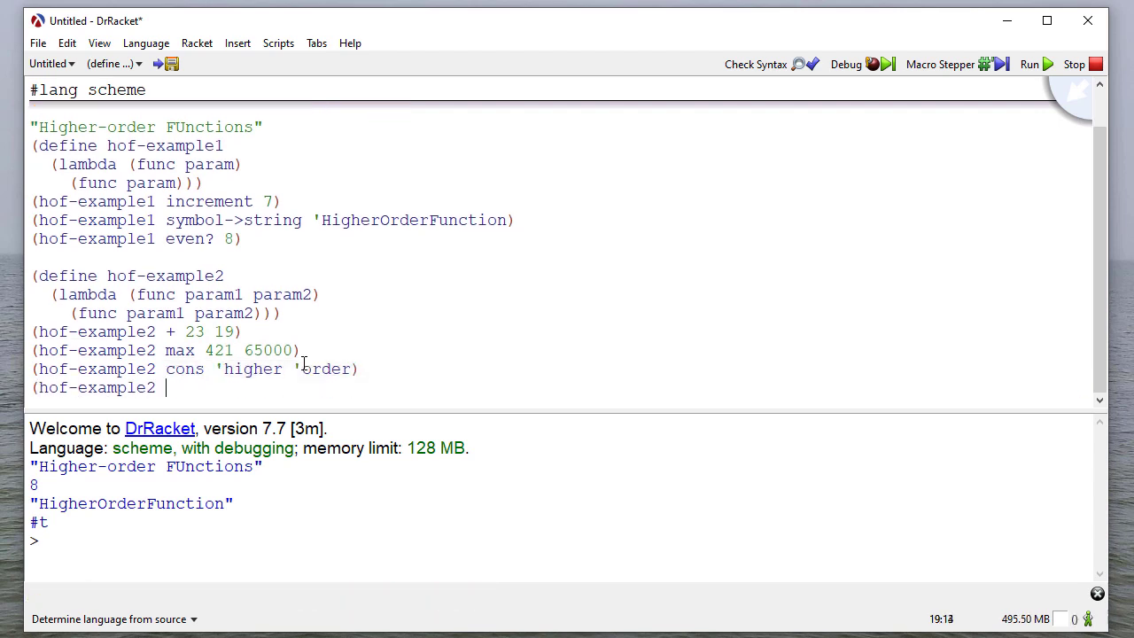
text((lambda (x y) (- (* x x) y)) 5 4)
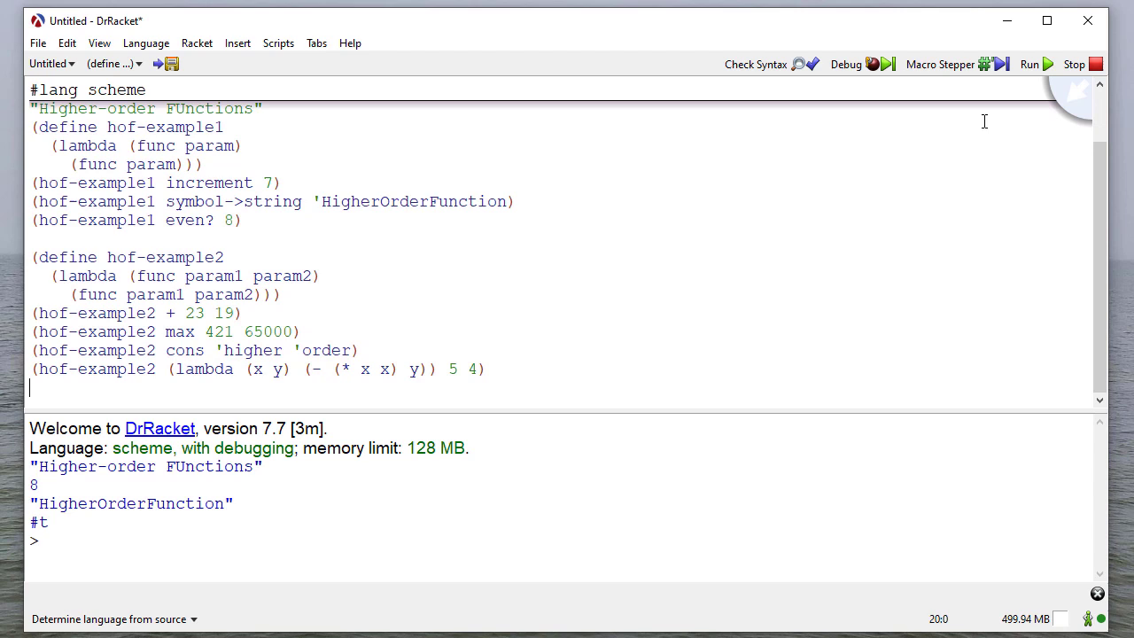
- Run the file to get 42, 65000, (higher . order) and 21
click(1055, 63)
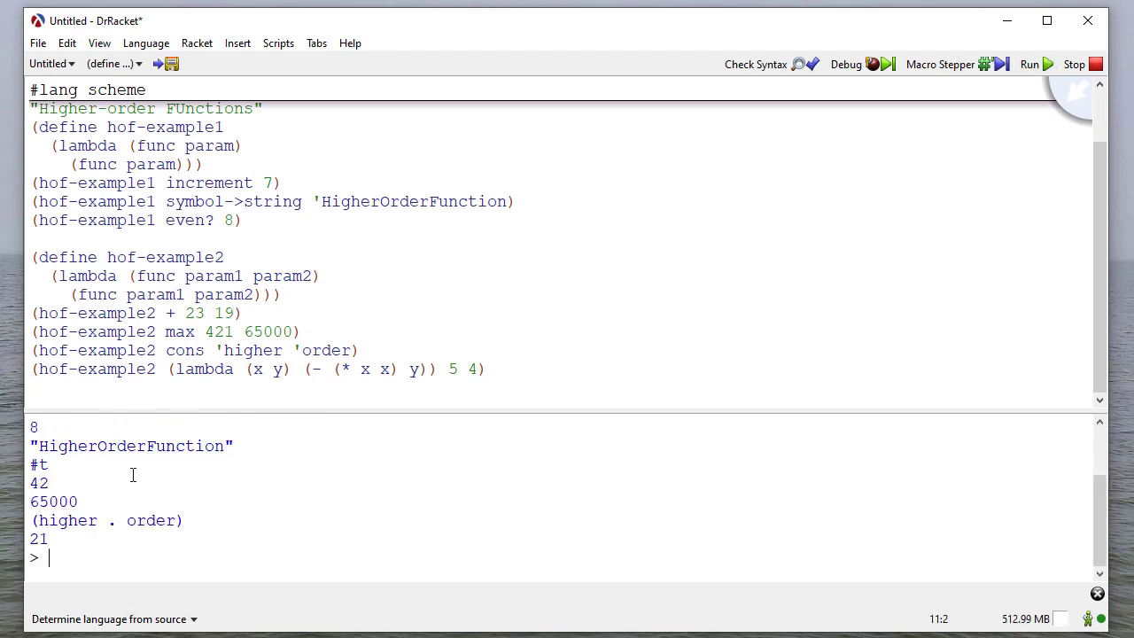
mouse_move(259, 488)
text(")
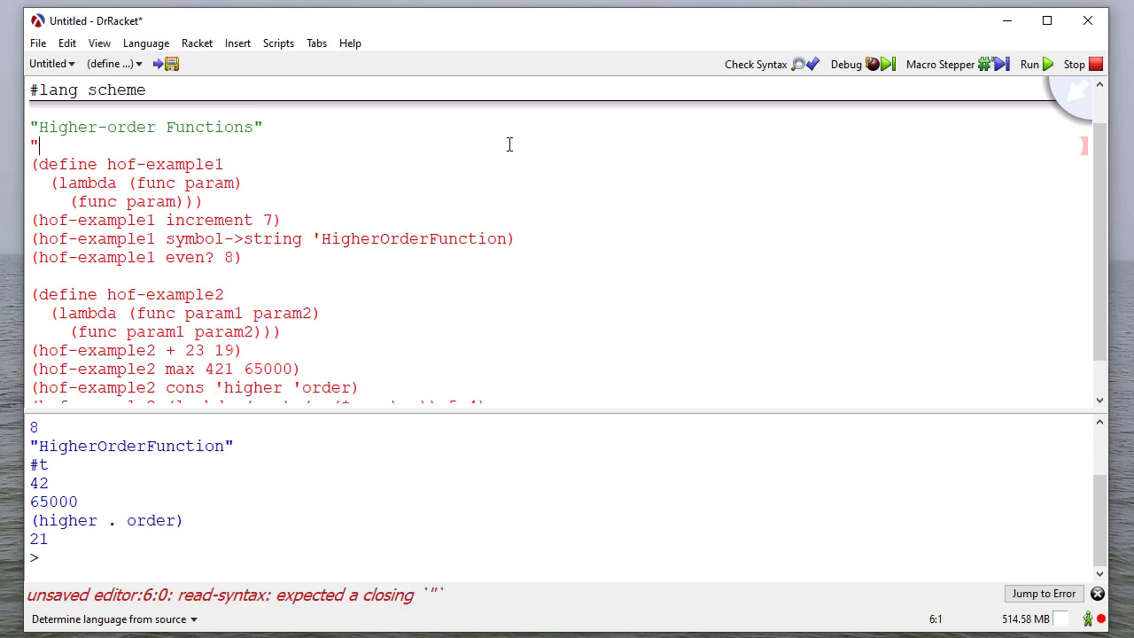
- Type the "Functions as parameters" heading and call (hof-example1 + 3 4) to show the arity error
text(Functions as parameters")
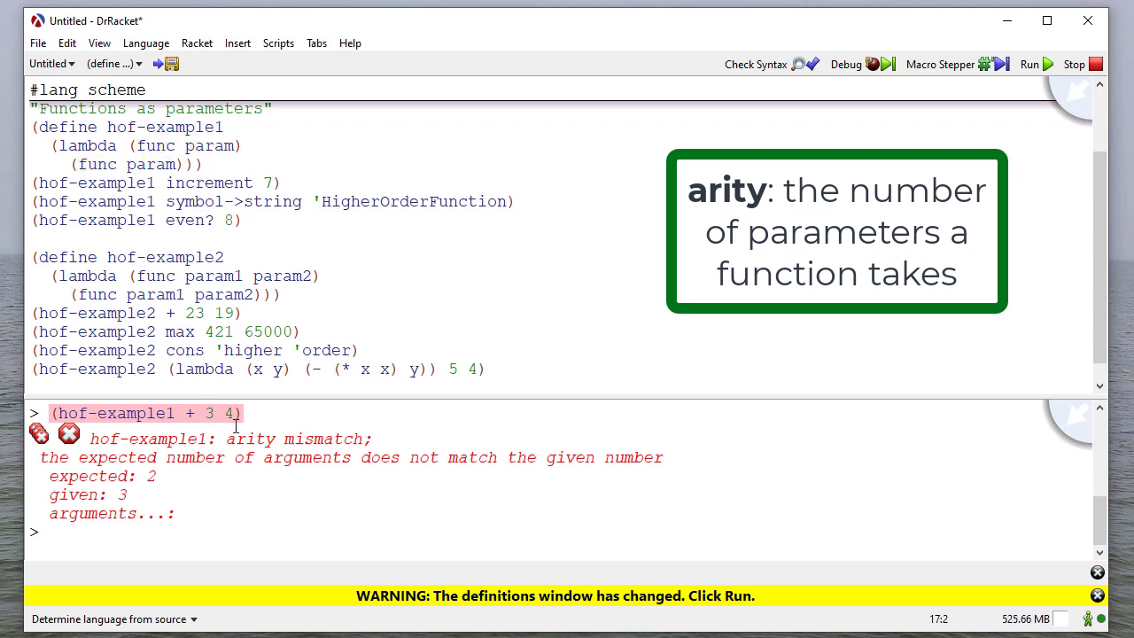
- Call hof-example2 with increment and 2 to show the arity mismatch, and start defining hof-example3
text((hof)
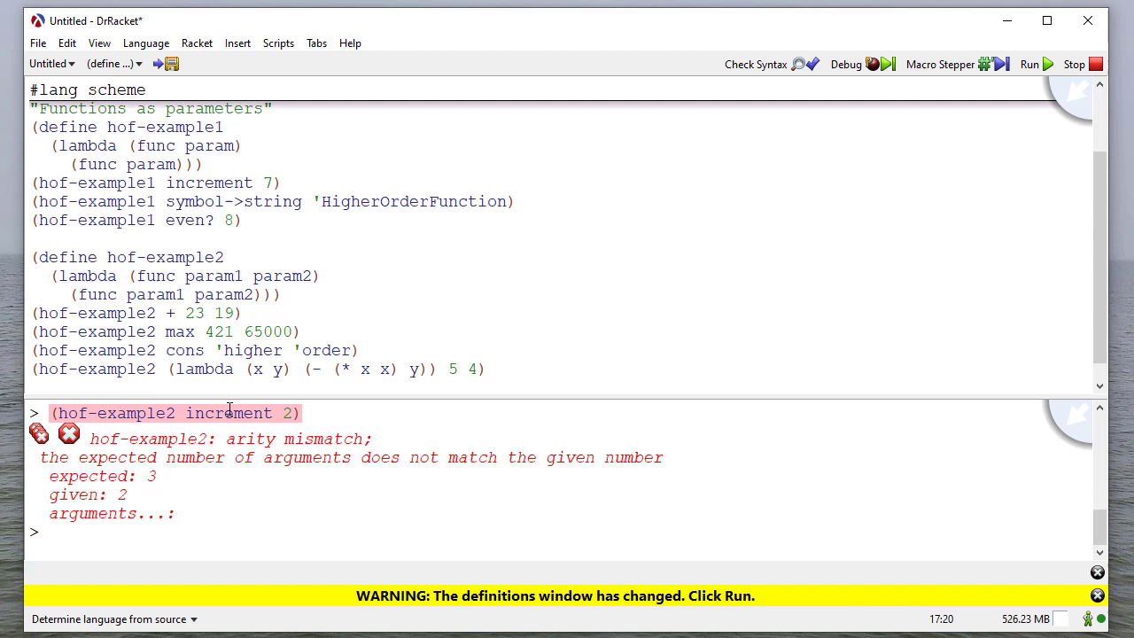
double_click(228, 413)
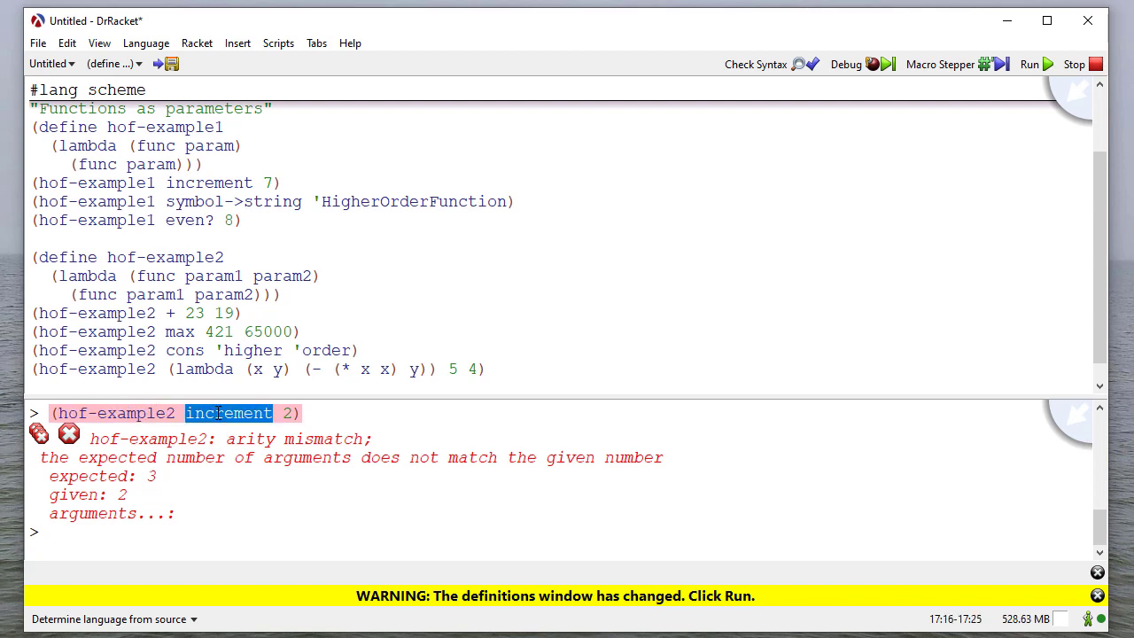
mouse_move(299, 439)
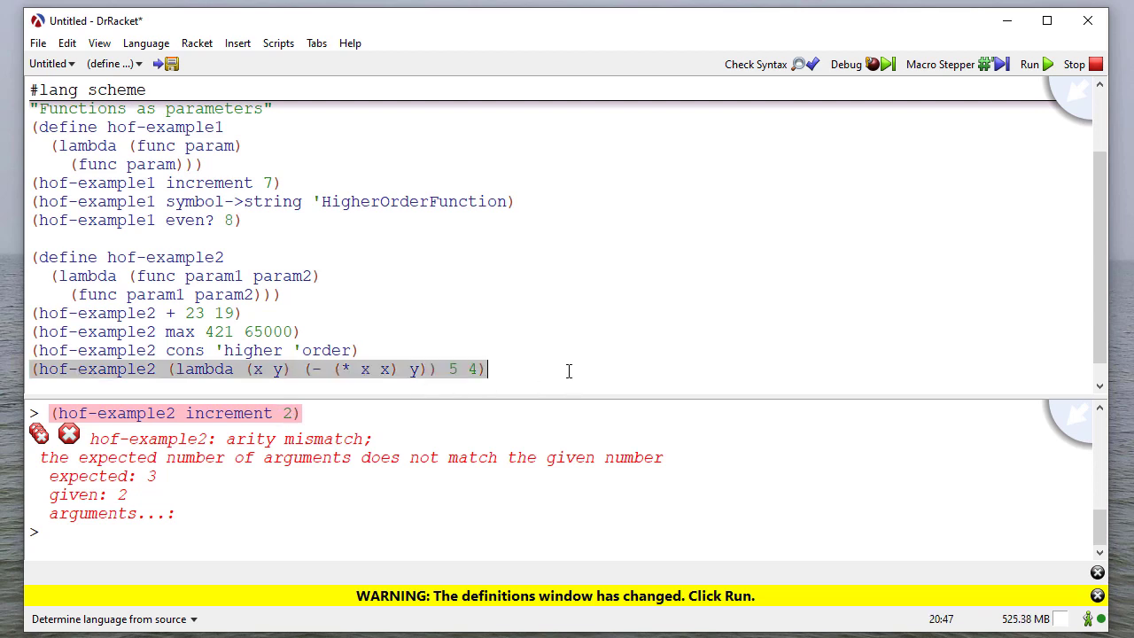
text((define hof-example3)
text((l)
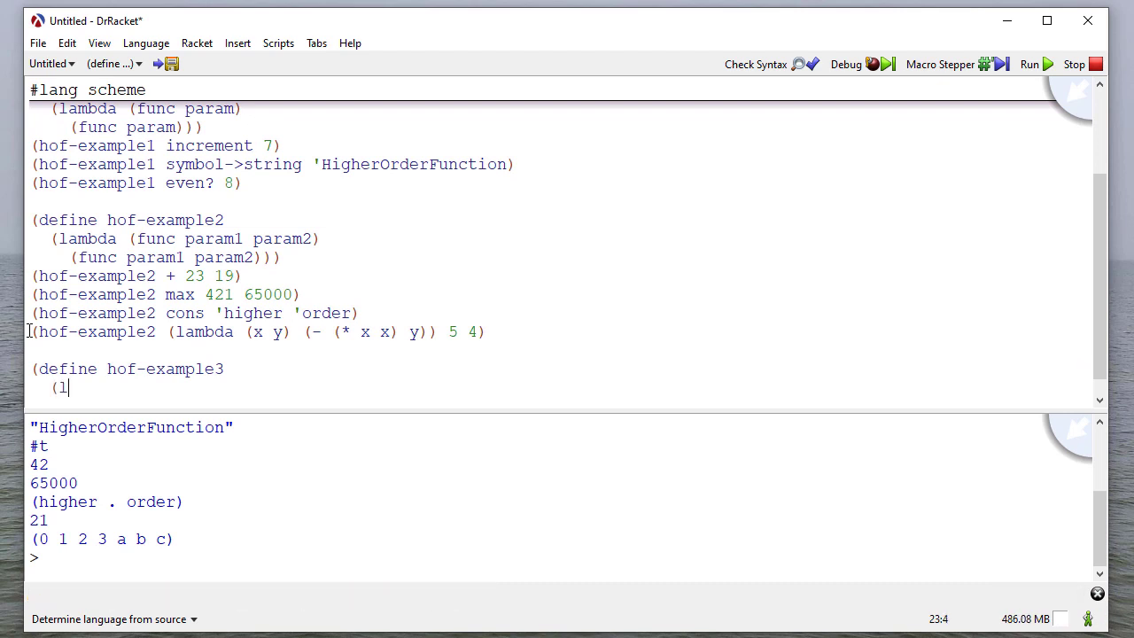
- Define hof-example3 as (lambda (x) (lambda (y) (+ x y))) and run (hof-example3 10) to get #<procedure>
text(ambda (x))
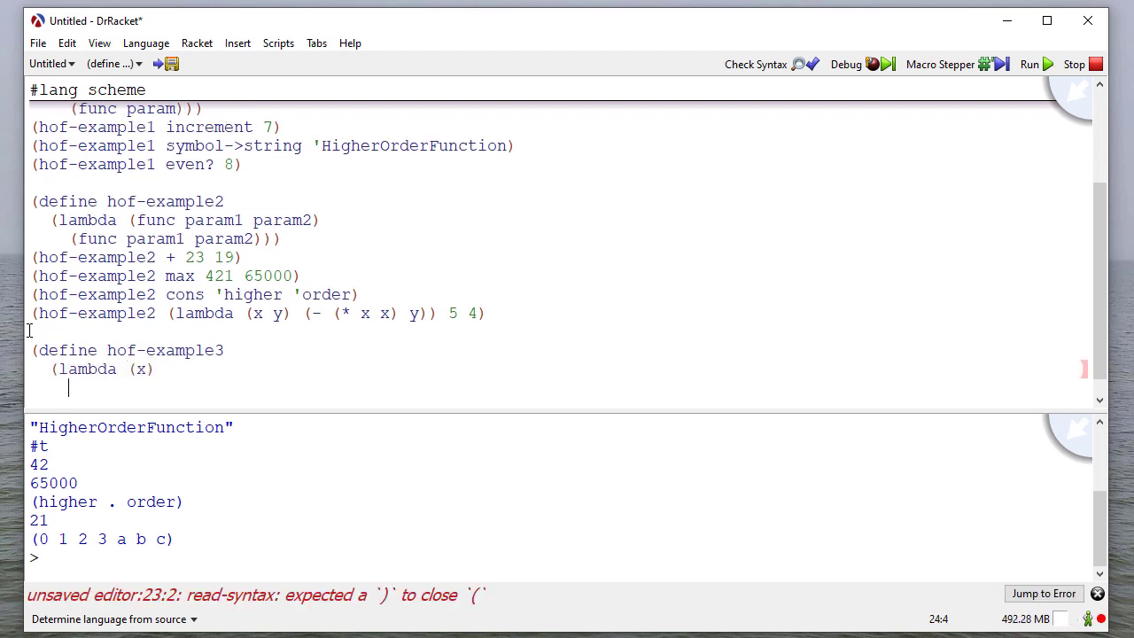
text((lambda)
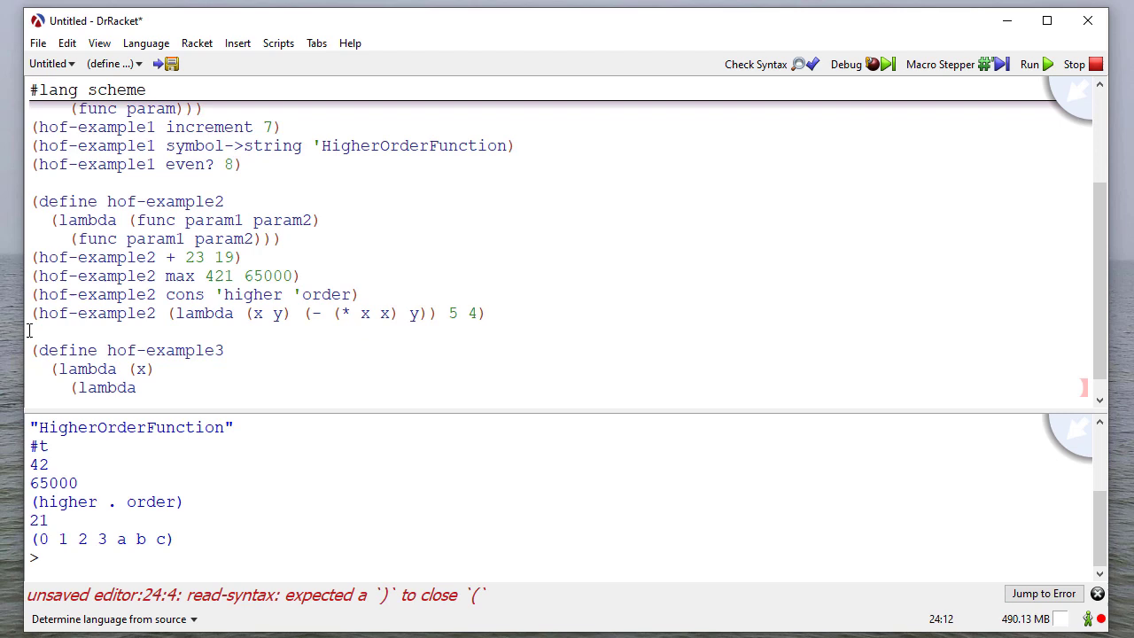
text((y))
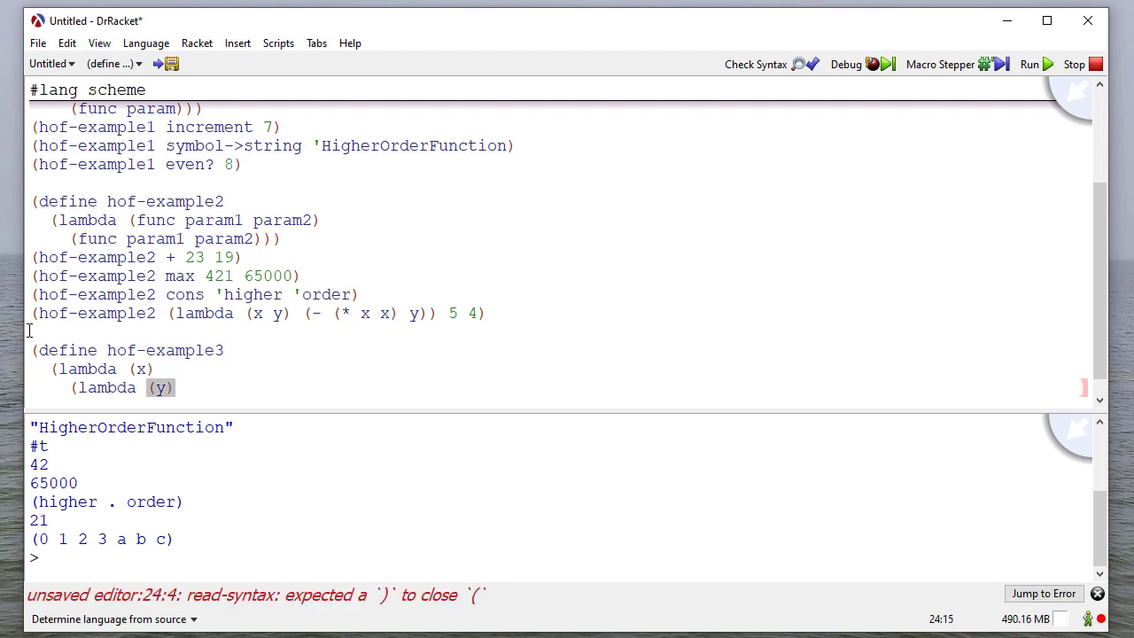
text(()
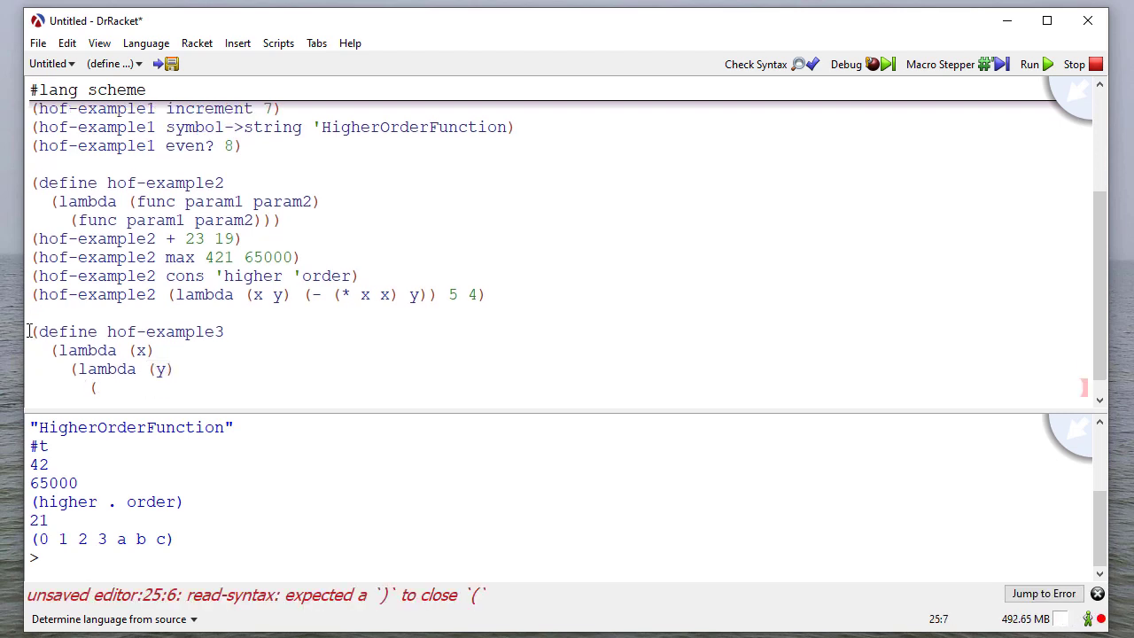
text(+ x y)))))
text((hof-)
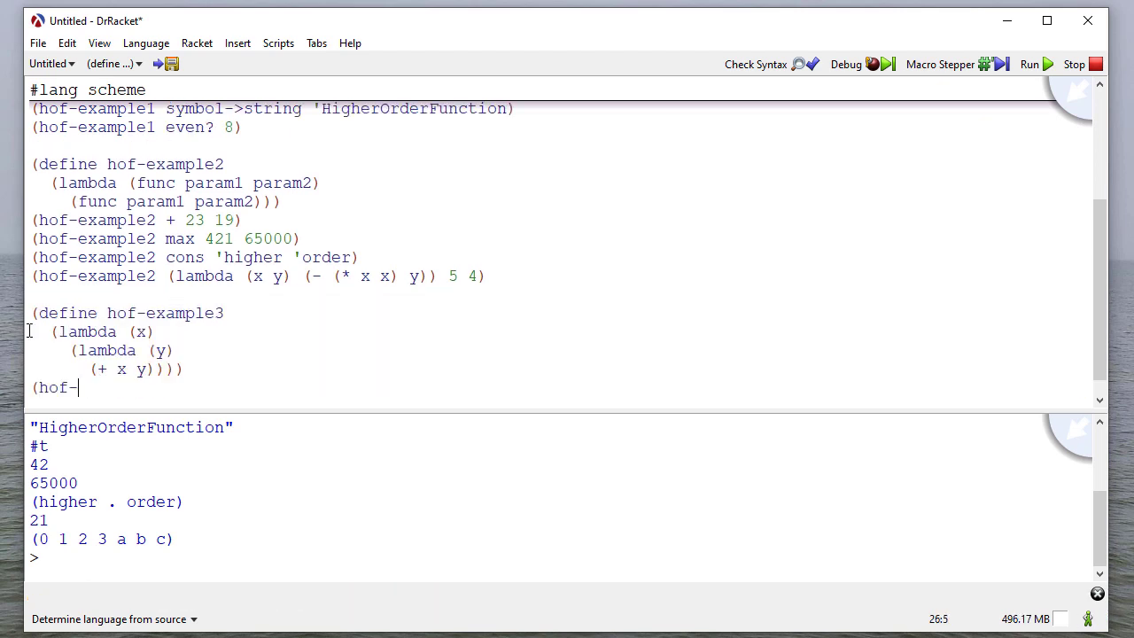
text(example3 10)
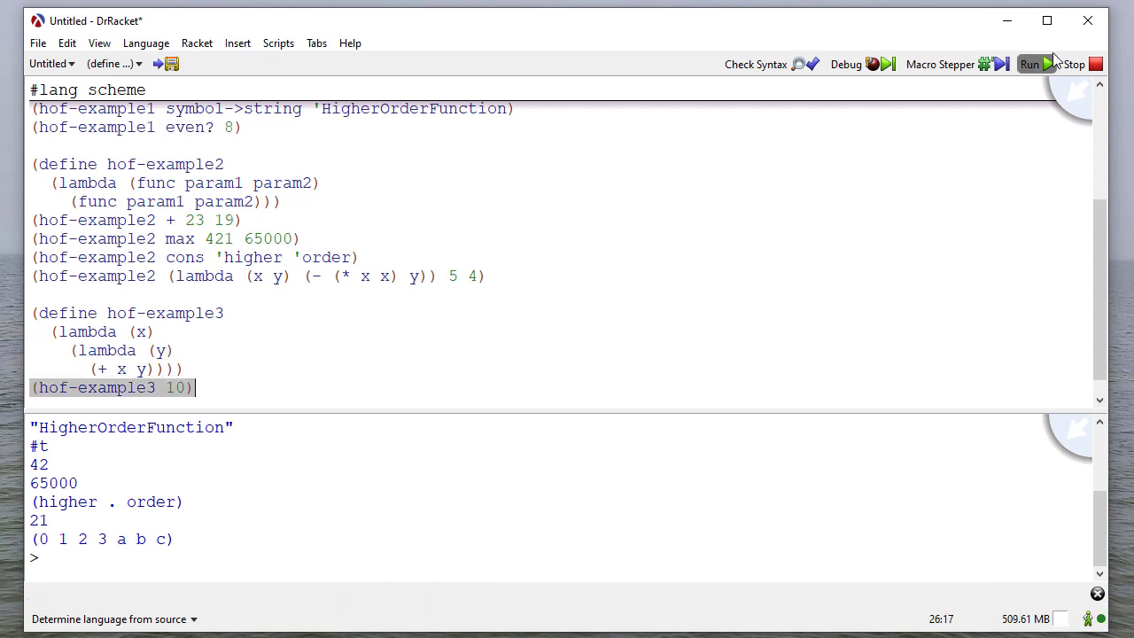
click(1035, 63)
text(((hof-example3 10) 5))
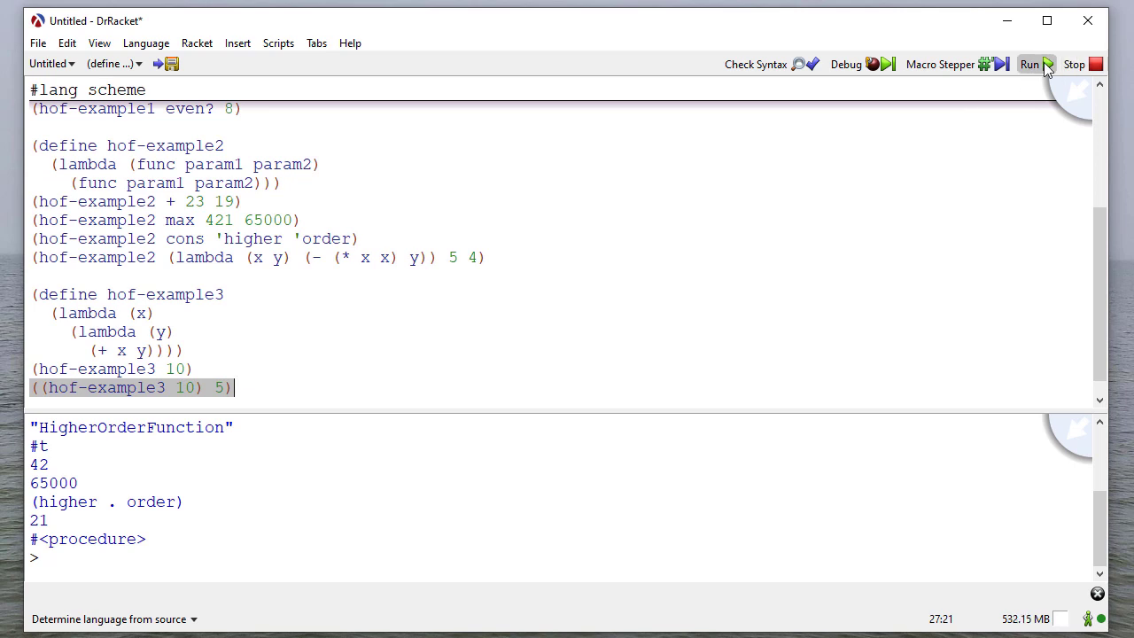
- Run to get 15, then define add10 as (hof-example3 10) and add (add10 24)
click(1034, 64)
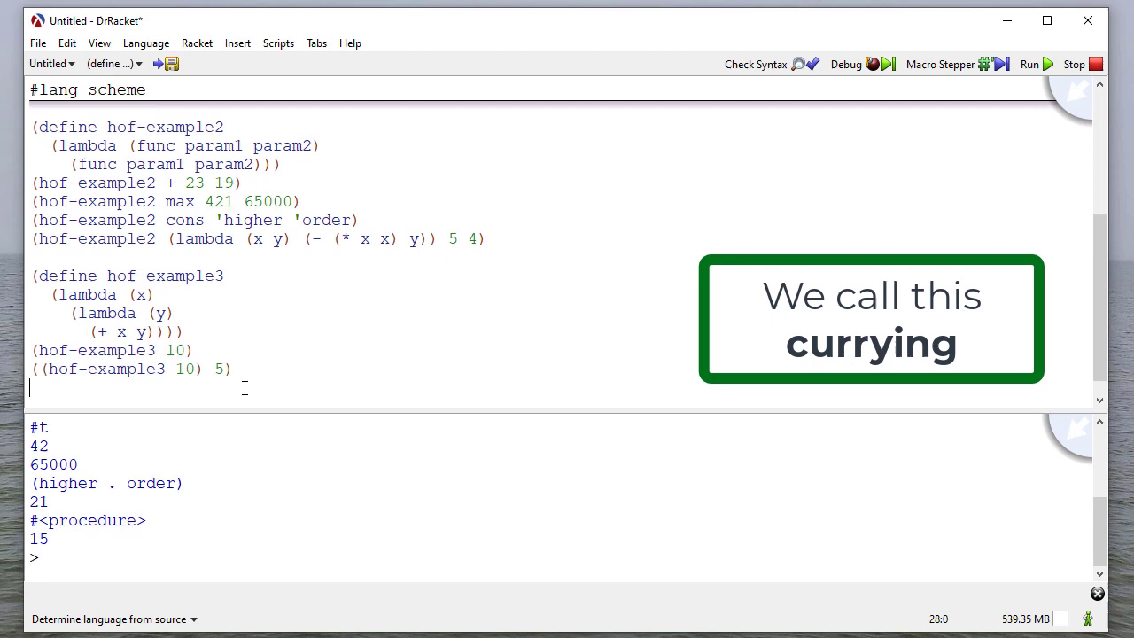
text((define add10 (ho)
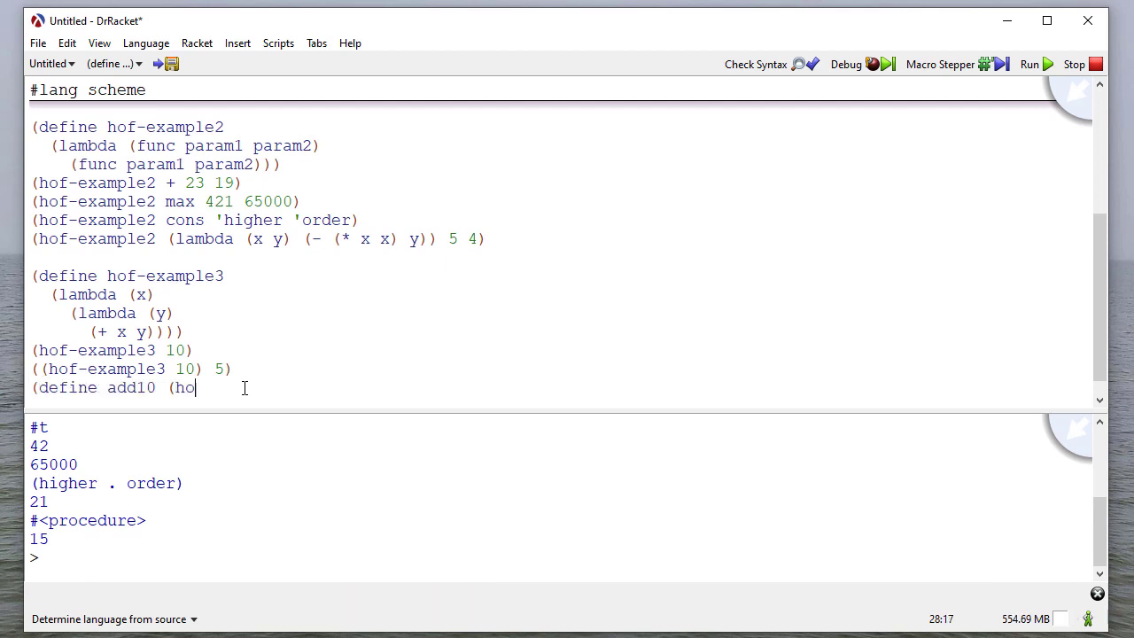
text(f-examp)
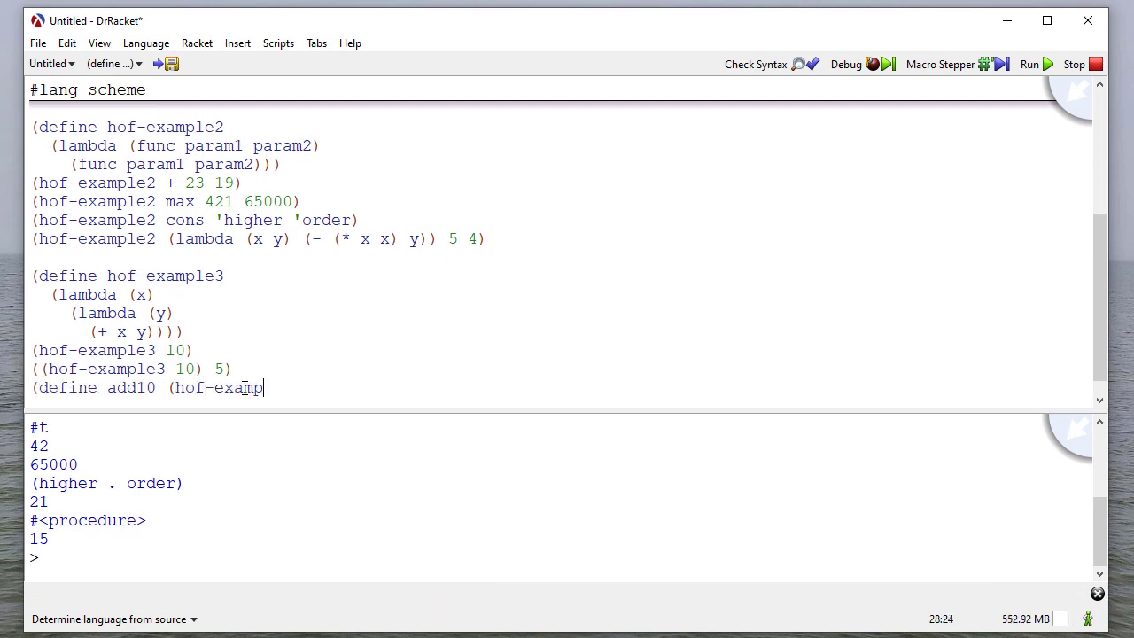
text(ld)
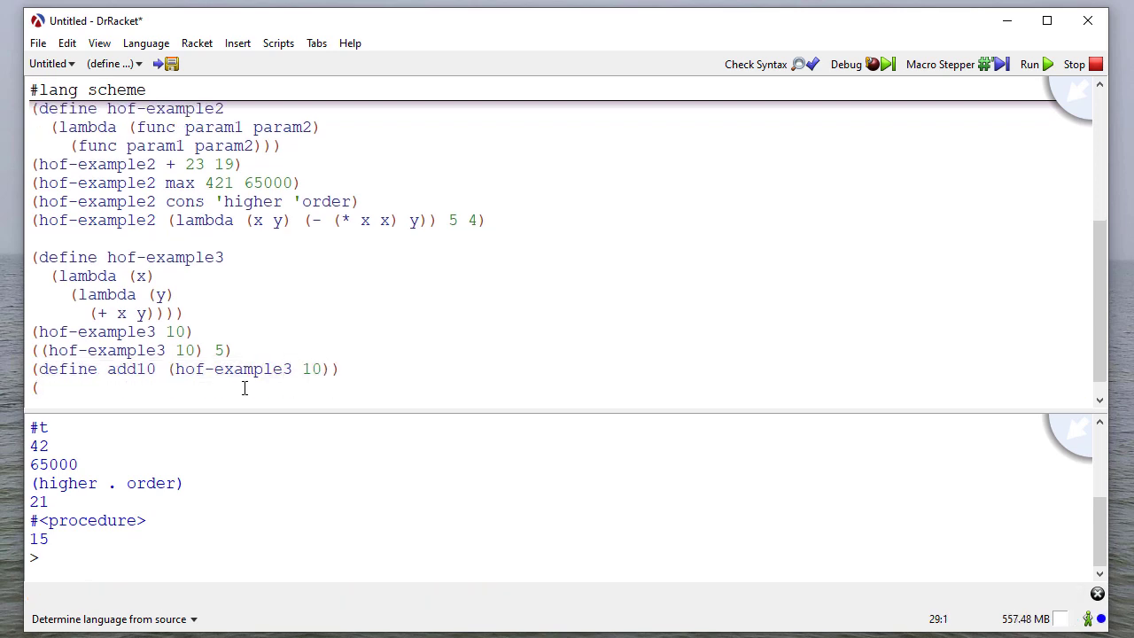
text(add10 24)
text(()
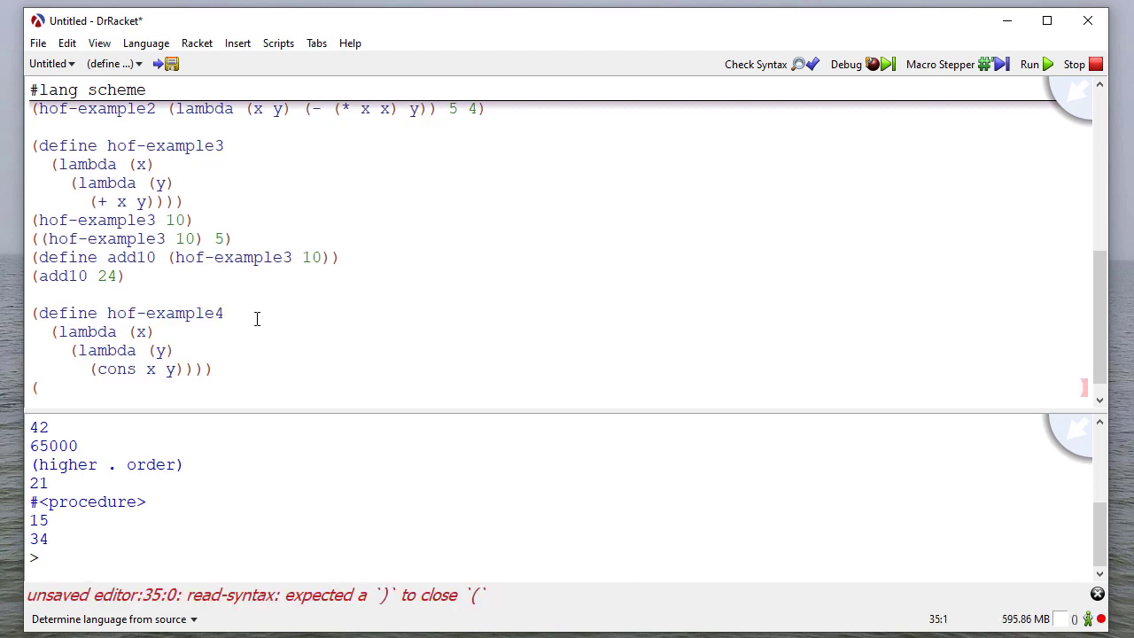
- Call hof-example4 with '(1 2 3), swap its x and y lambda parameters, and run
text(hof-example4)
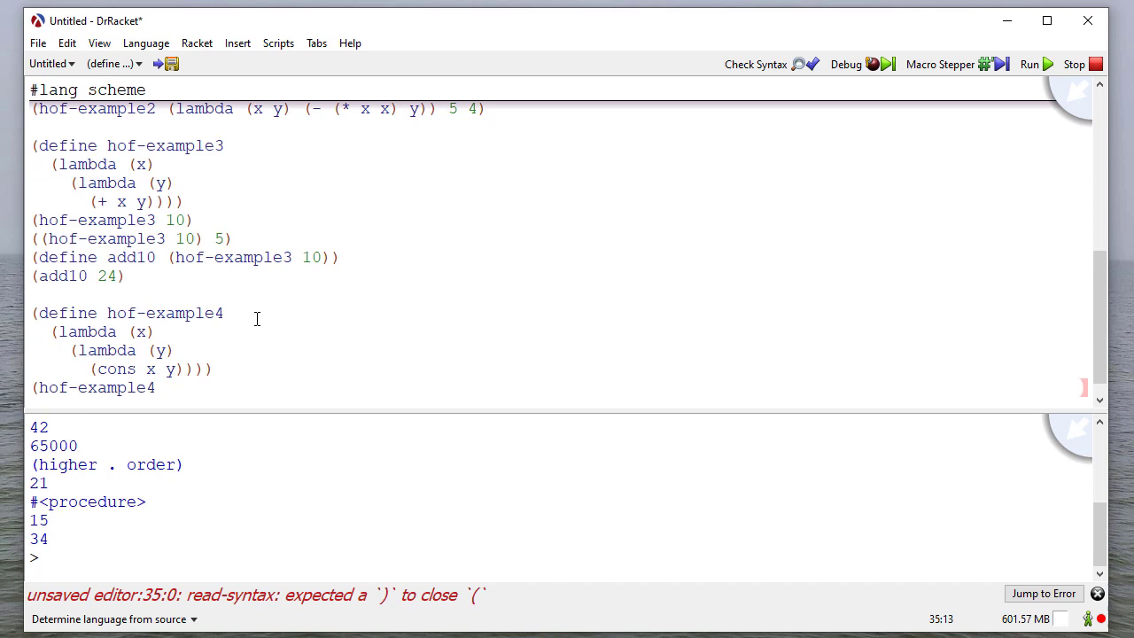
text('(1 2 3)
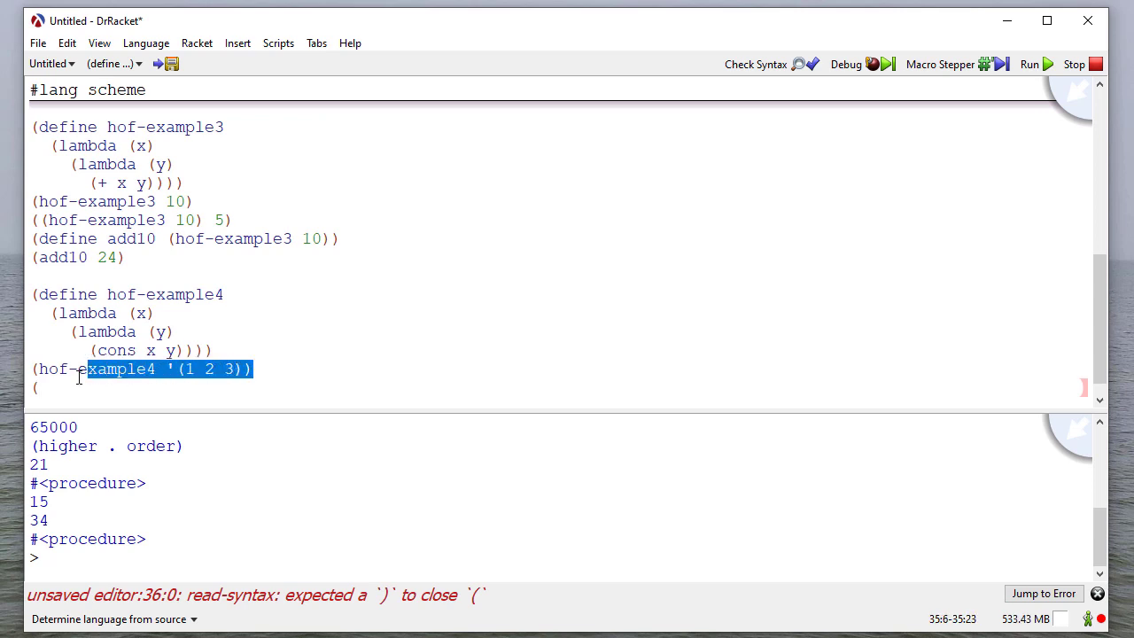
click(46, 388)
text((hof-example4 '(1 2 3)) 0))
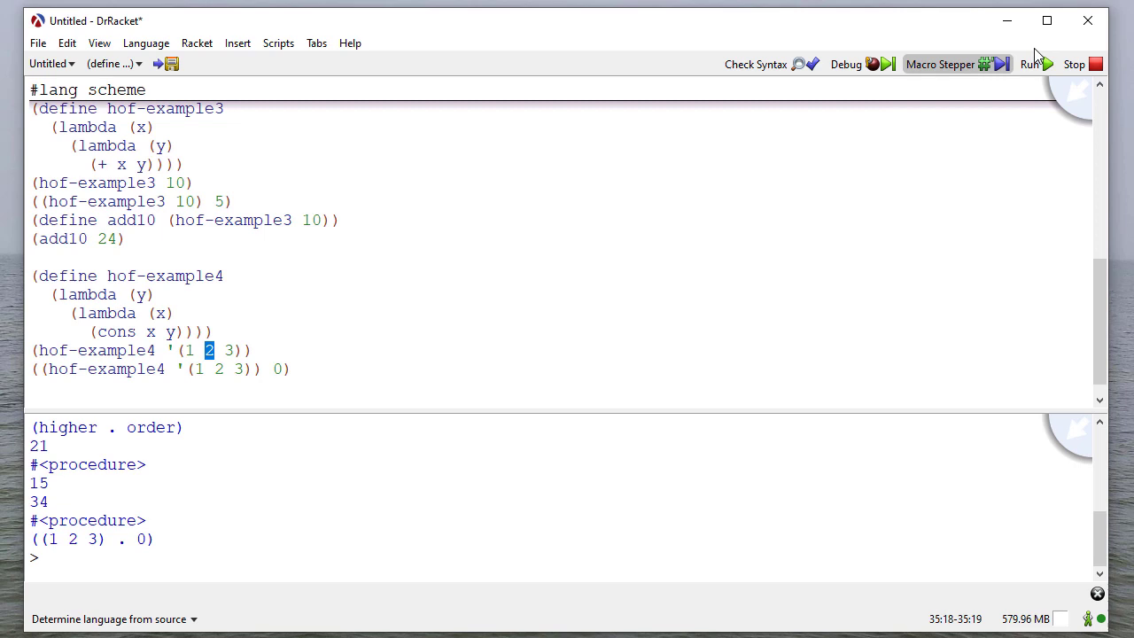
click(1034, 64)
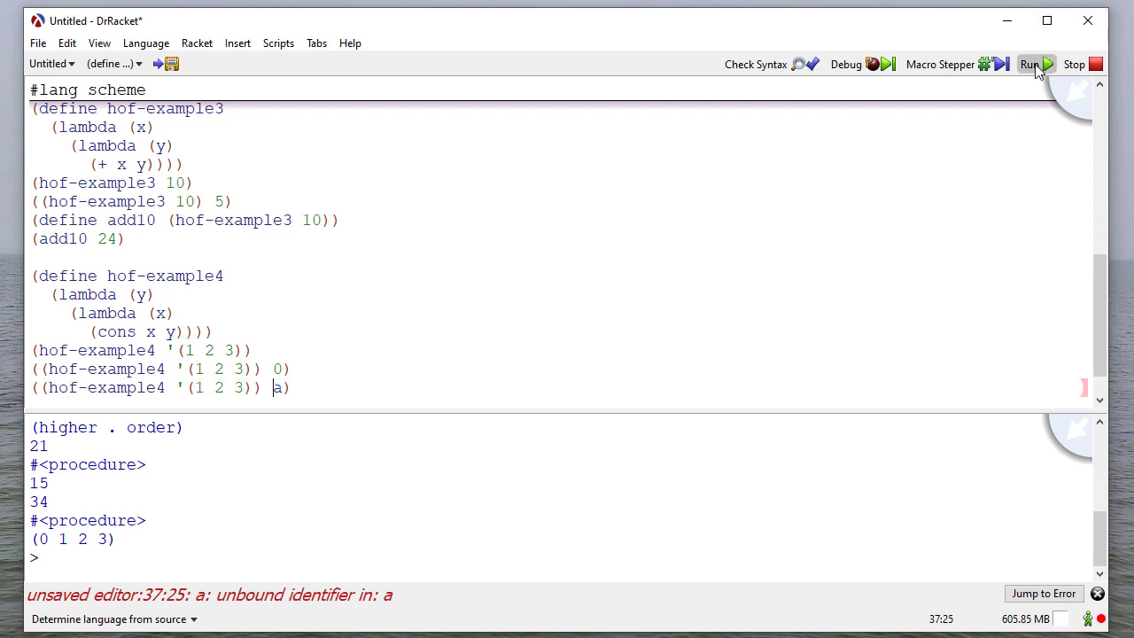
- Run the file so the reordered hof-example4 call returns (0 1 2 3)
click(1030, 64)
text((define)
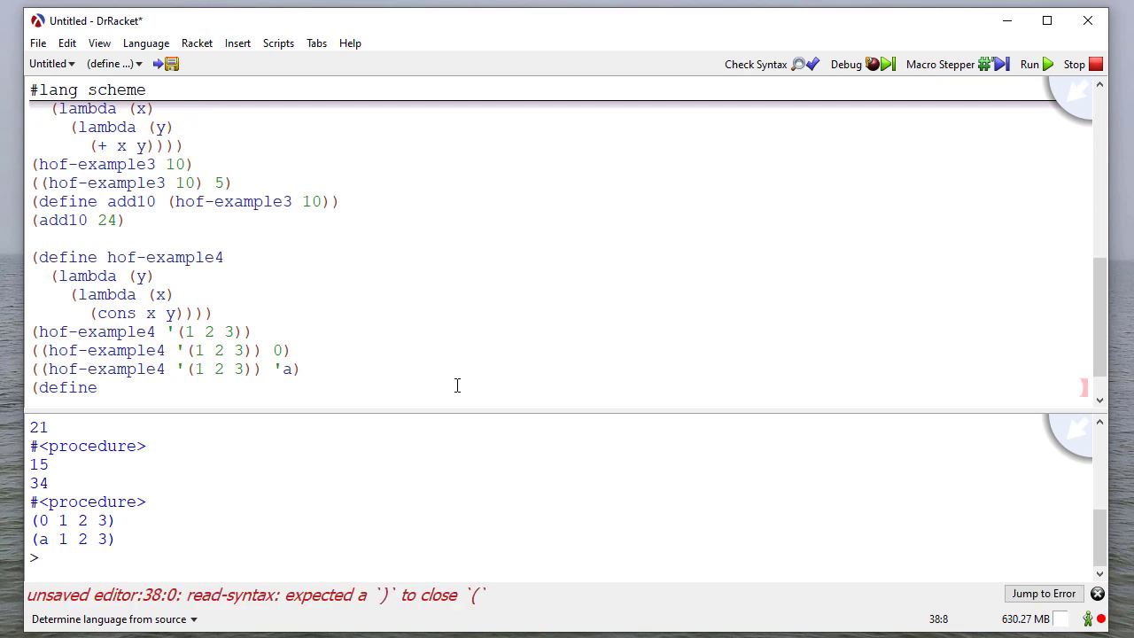
- Define make-list as (hof-example4 '()), call it on a and '(1 2 3), and run
text(make)
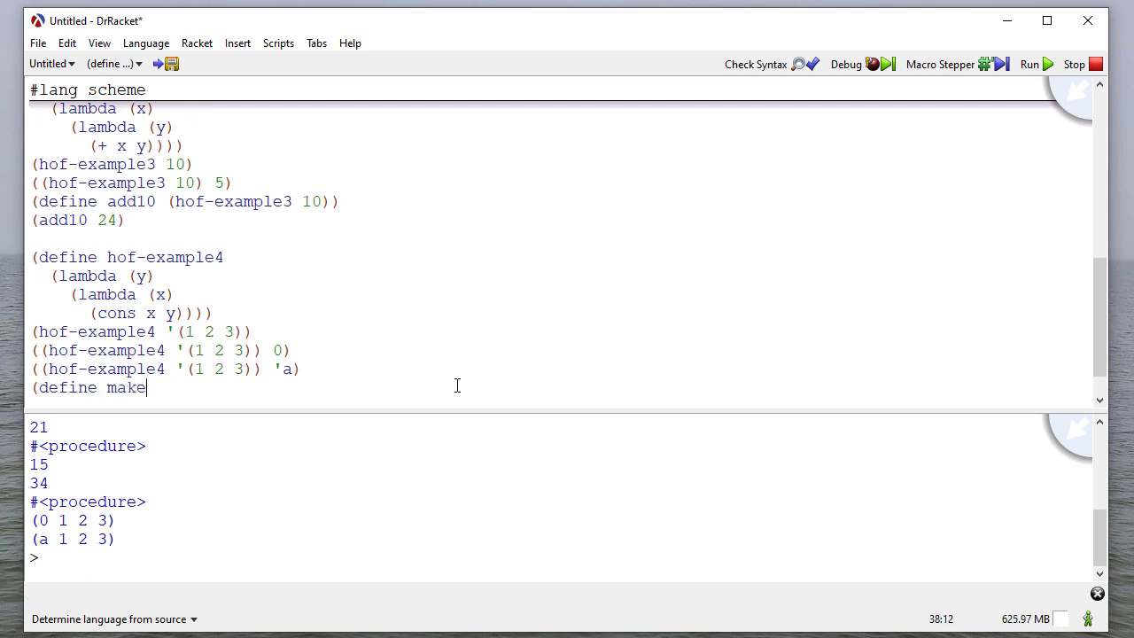
text(-list ()
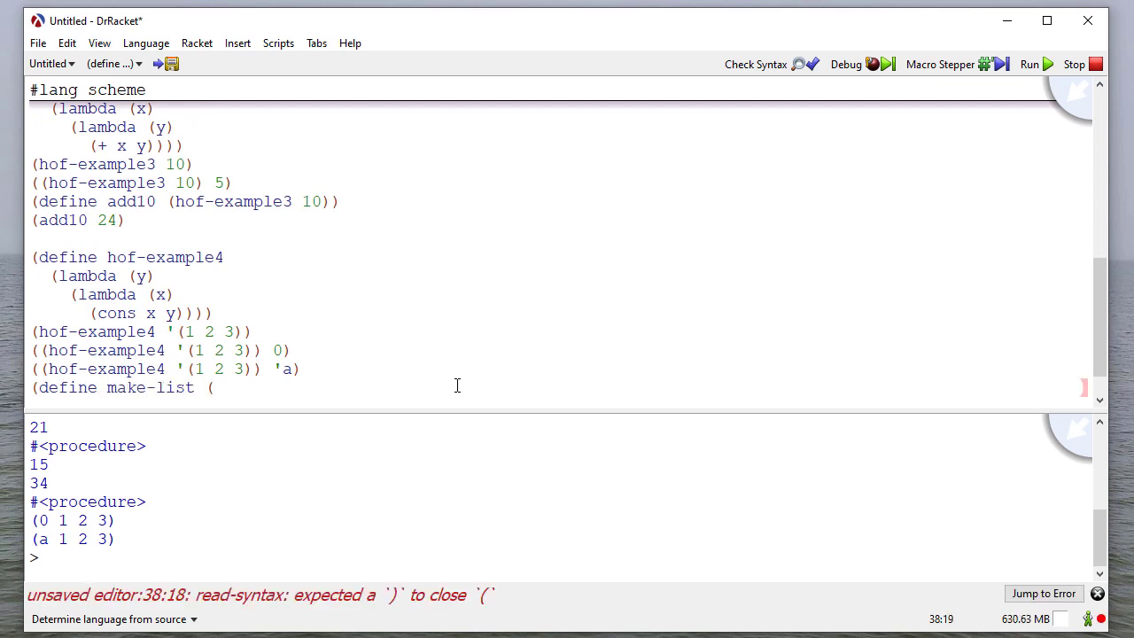
text(hof-example4 '())))
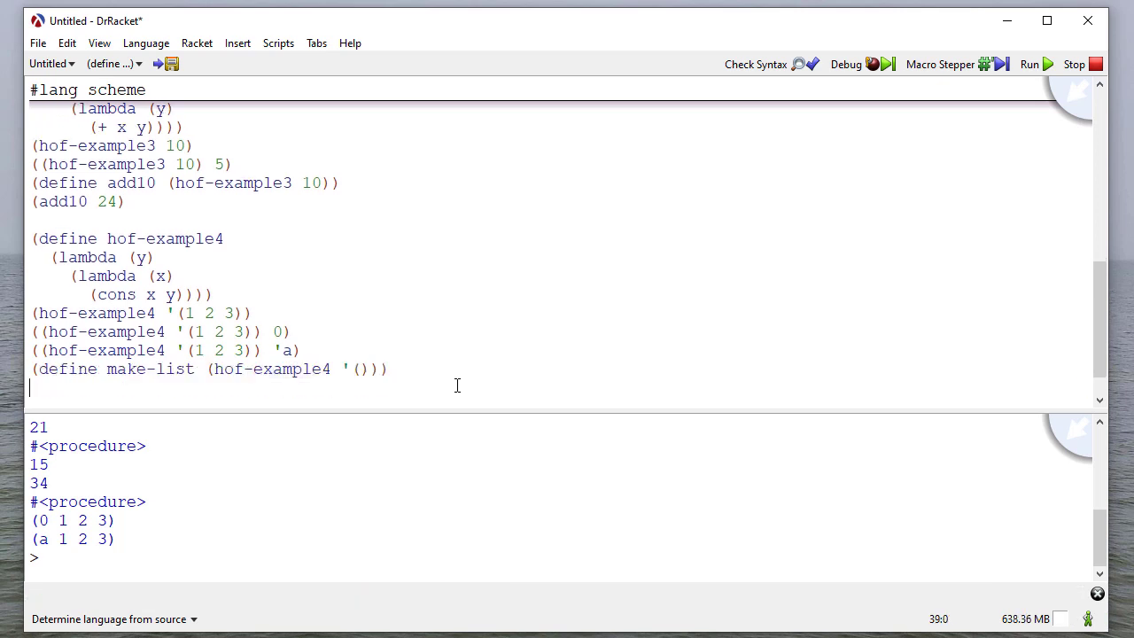
text((make-list a)
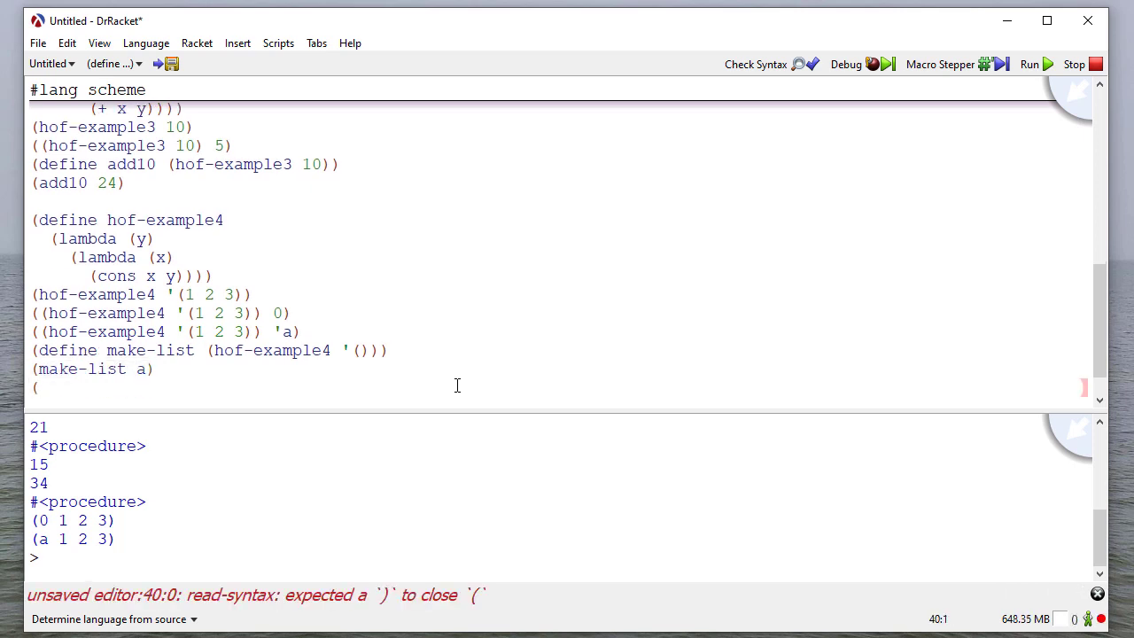
text(make-list ()
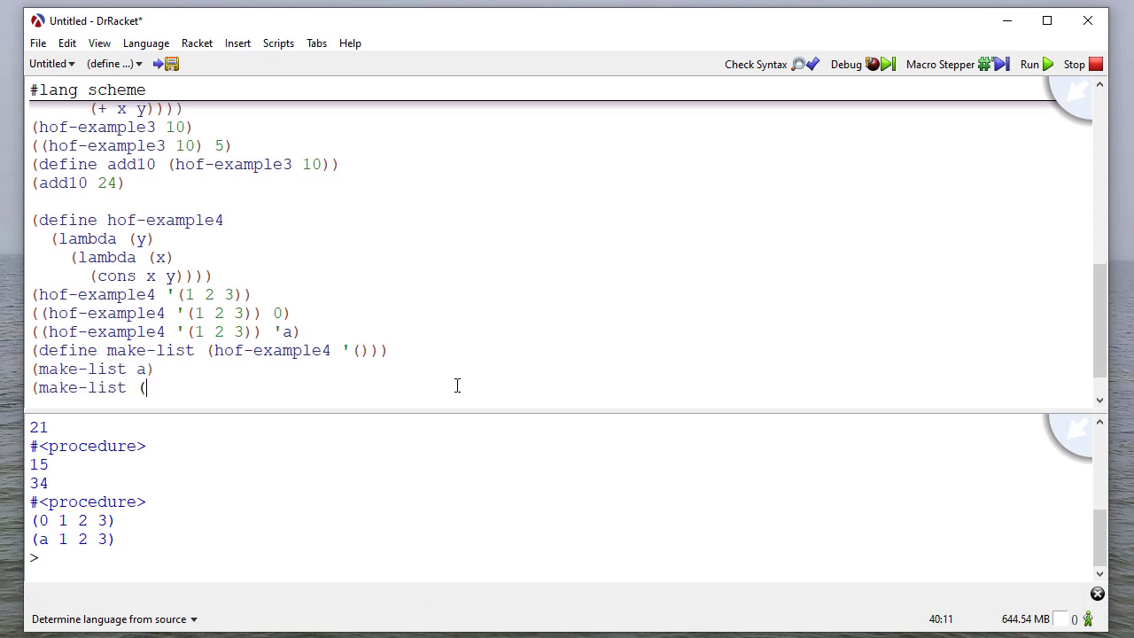
text('(1 2 3)
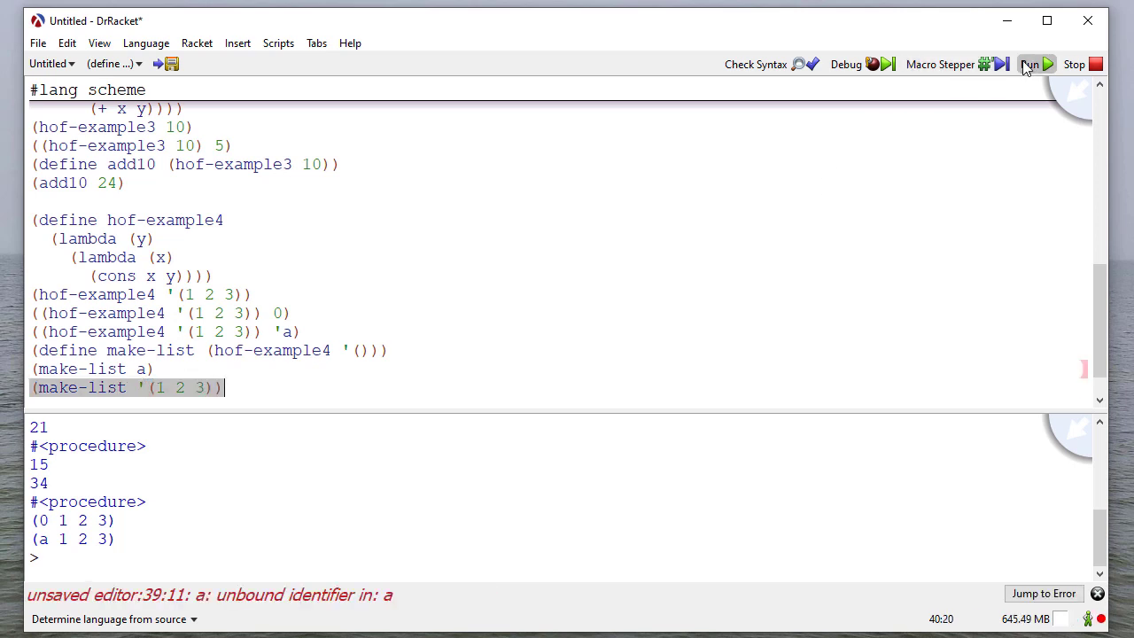
click(1031, 64)
text(')
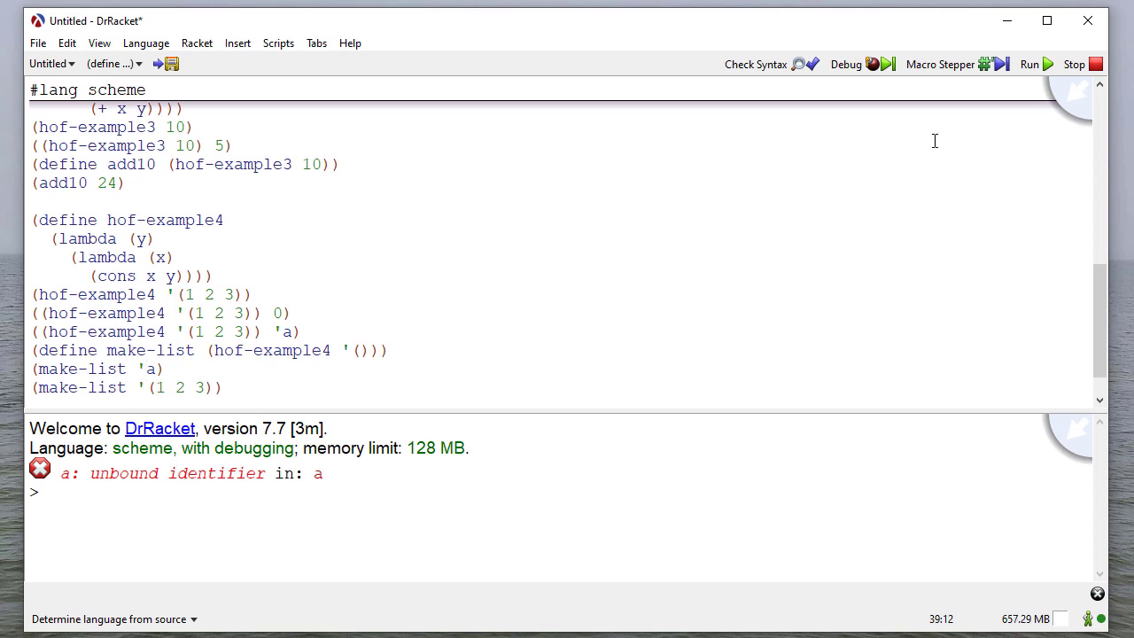
- Rerun with 'a quoted so make-list returns (a) and ((1 2 3))
click(1031, 64)
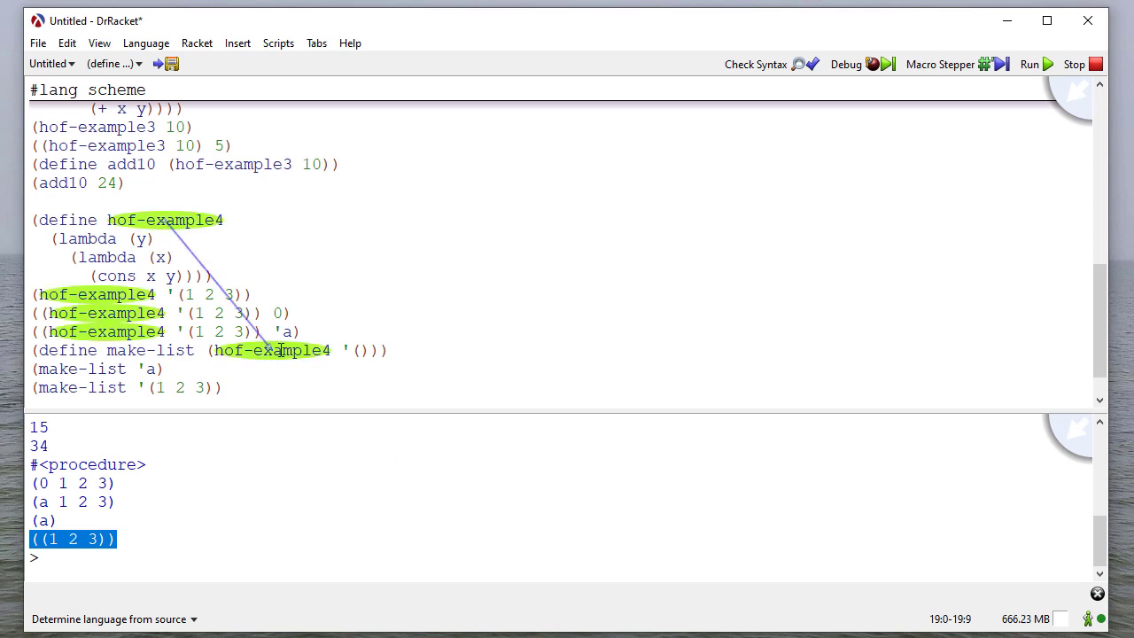
mouse_move(142, 368)
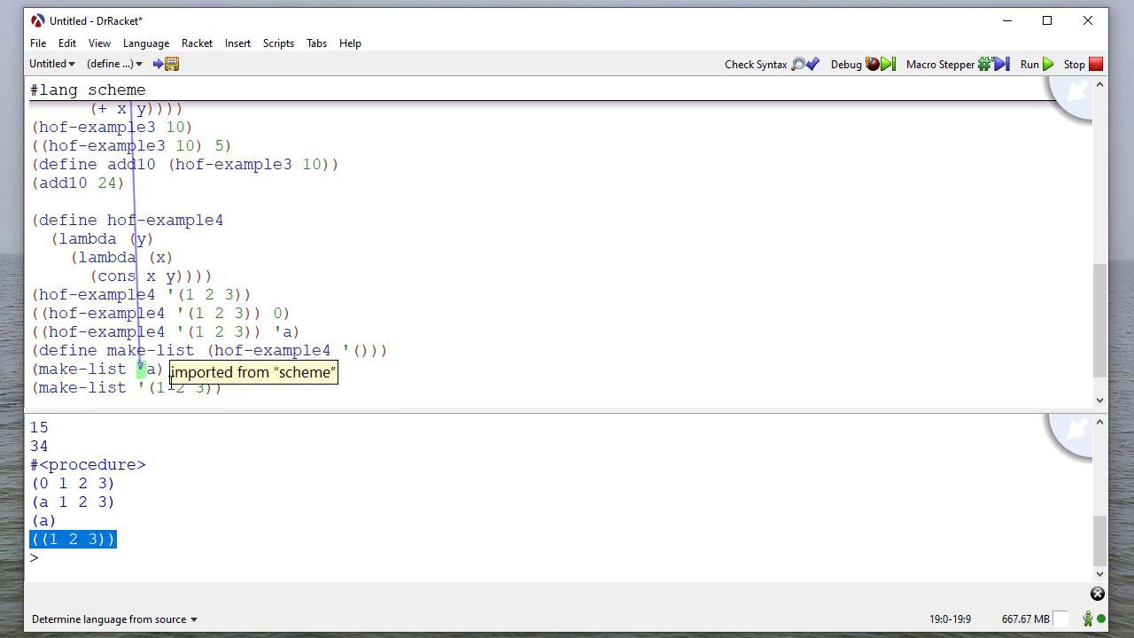